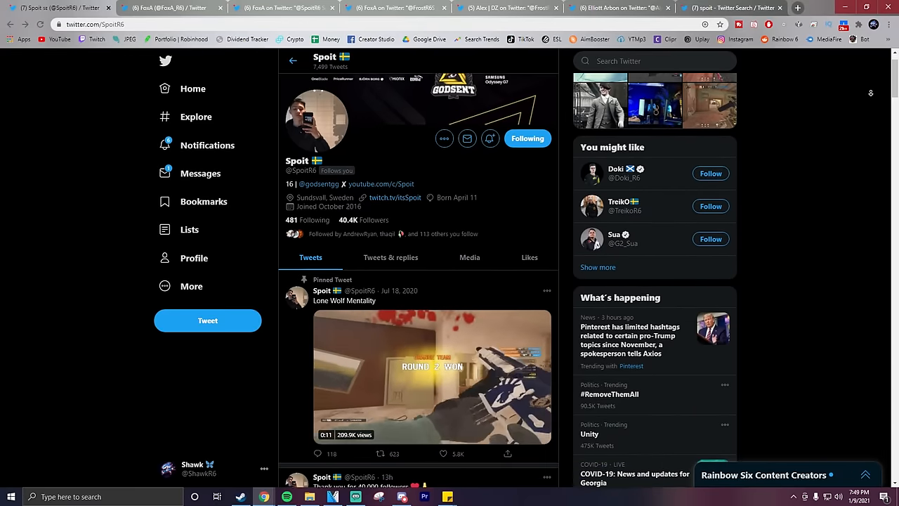
# Scroll the 'spoit' Top results past the FoxA versus Spoit poll and its replies.
pyautogui.scroll(-3)
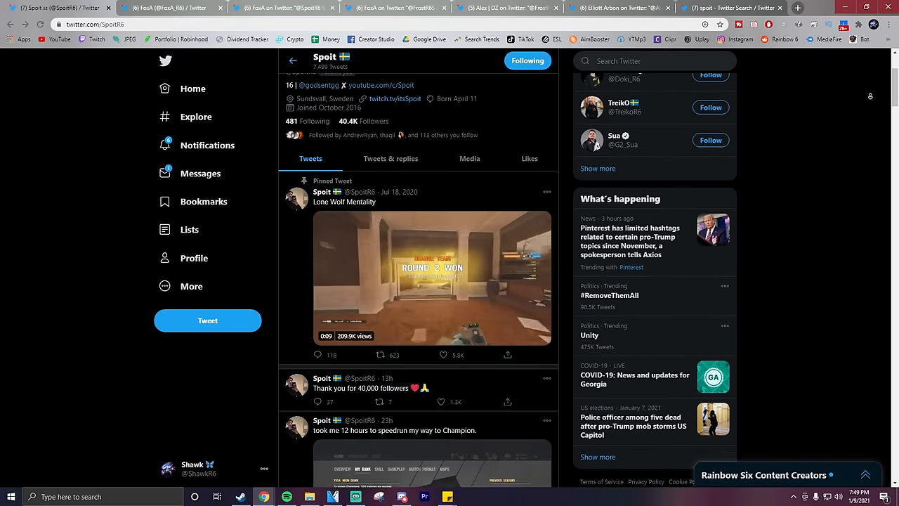
pyautogui.scroll(-3)
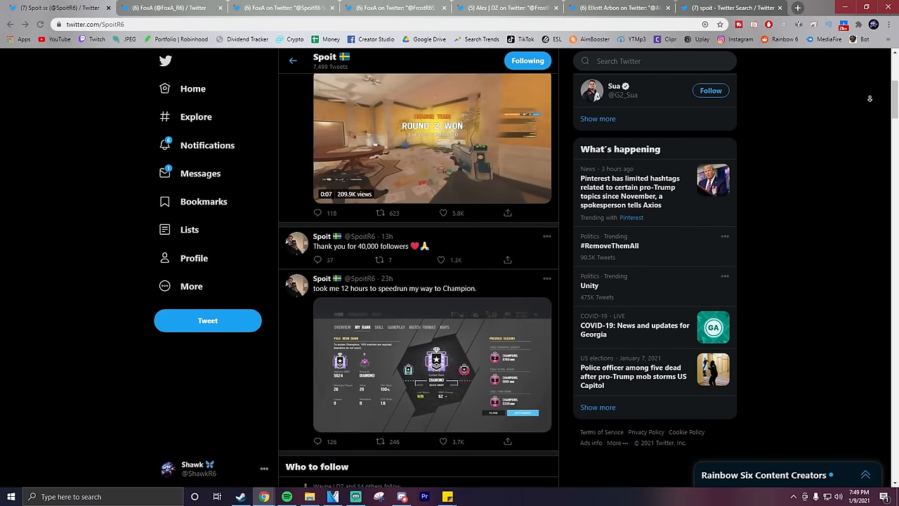
pyautogui.scroll(-3)
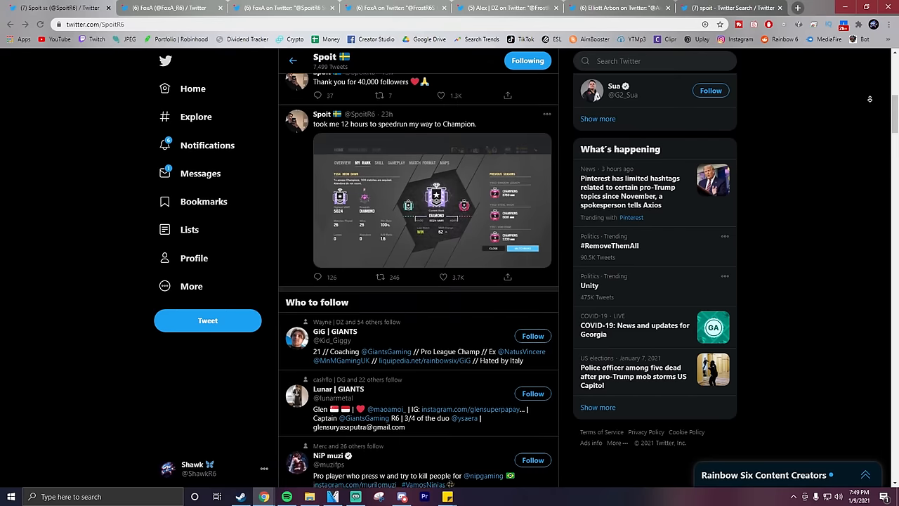
pyautogui.scroll(-3)
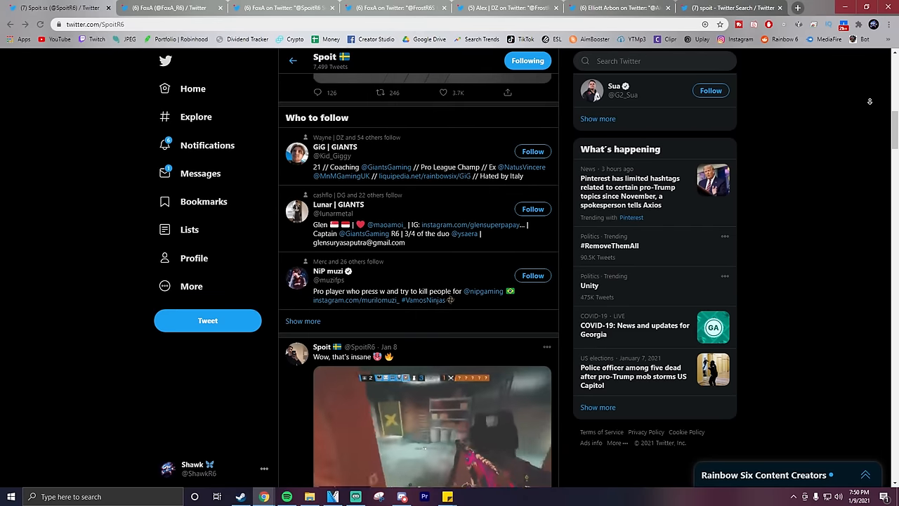
pyautogui.scroll(-3)
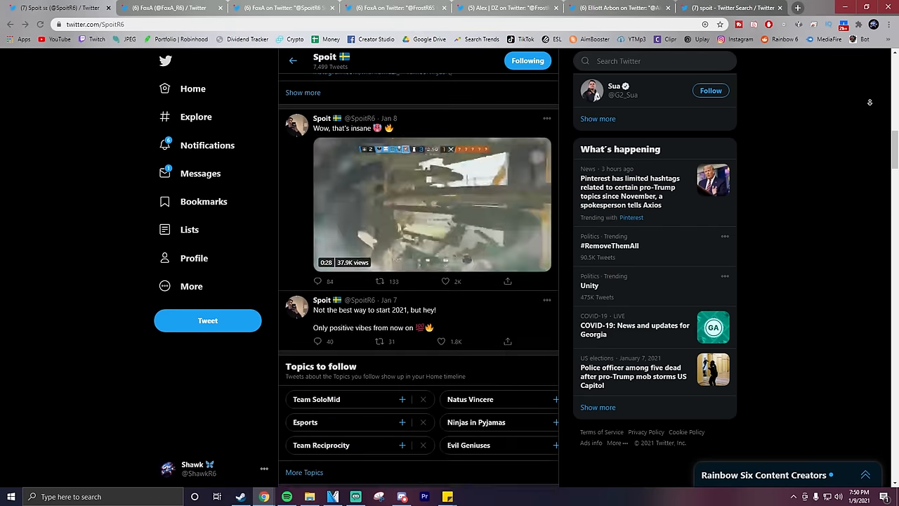
pyautogui.scroll(-3)
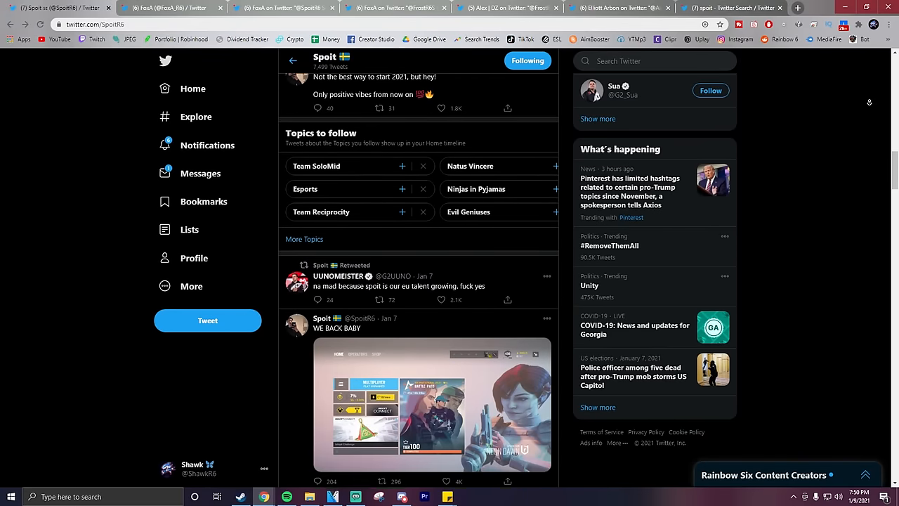
pyautogui.scroll(-3)
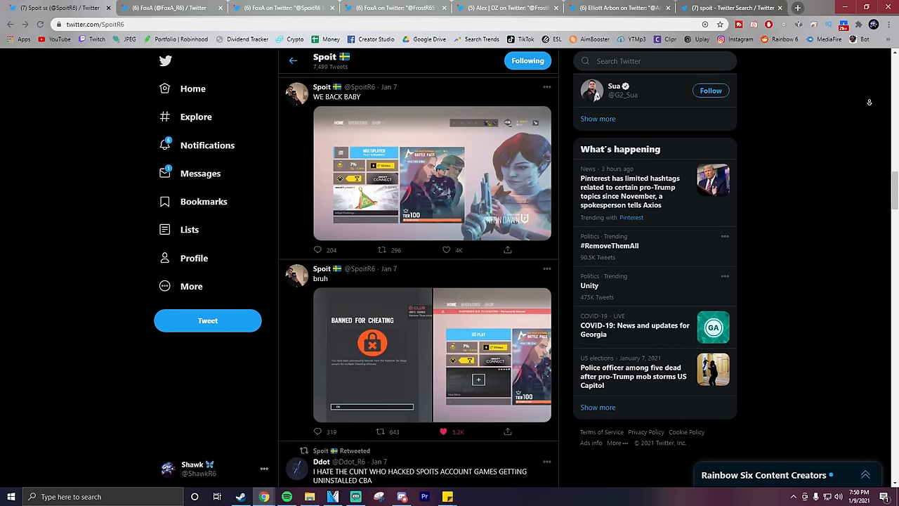
pyautogui.scroll(-3)
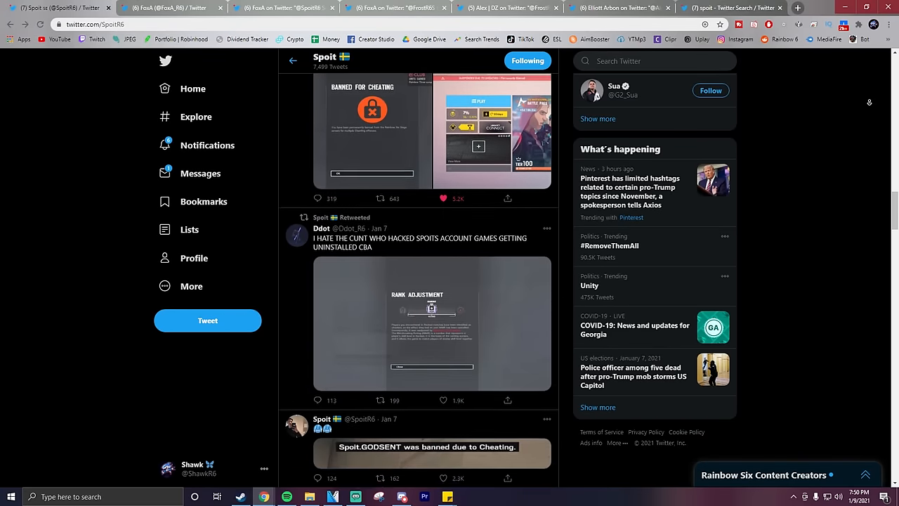
pyautogui.scroll(-3)
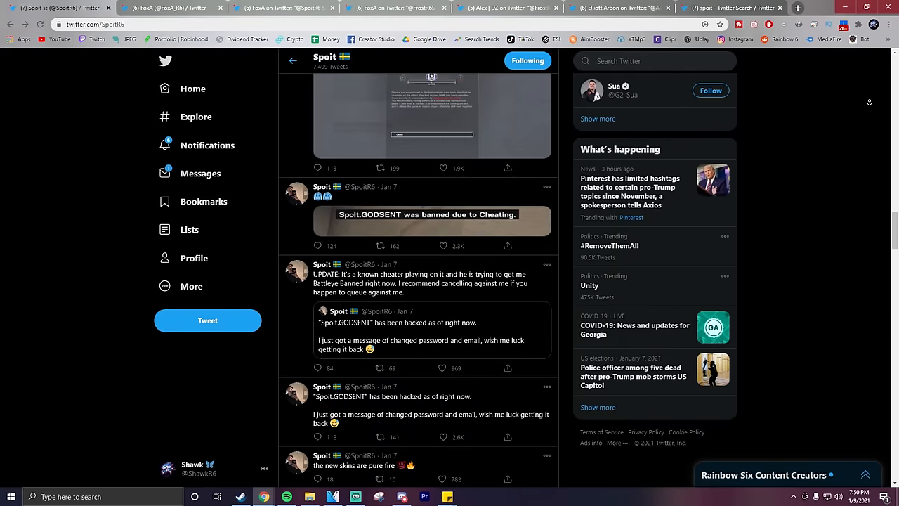
pyautogui.scroll(-3)
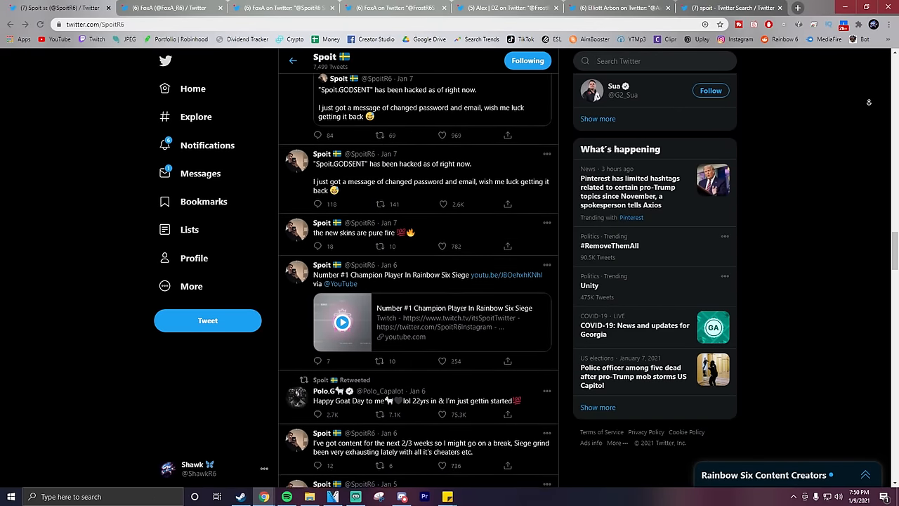
pyautogui.scroll(-3)
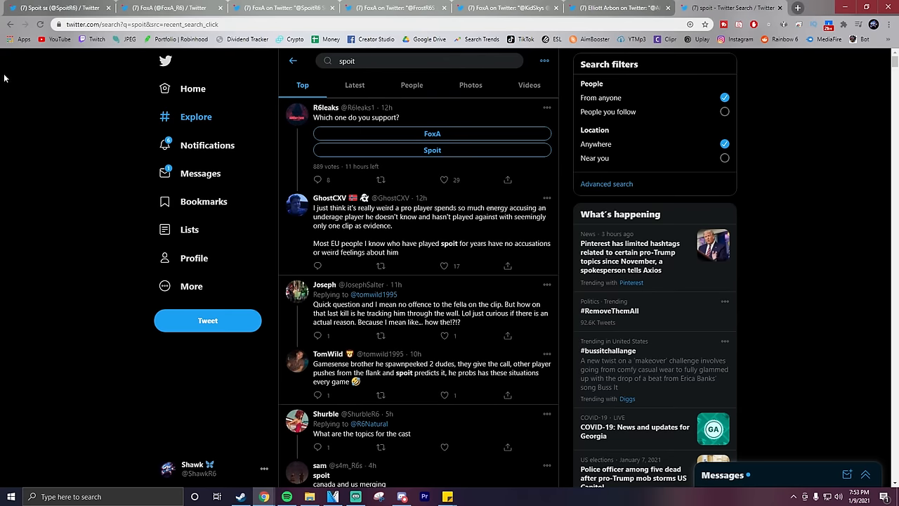
pyautogui.scroll(-3)
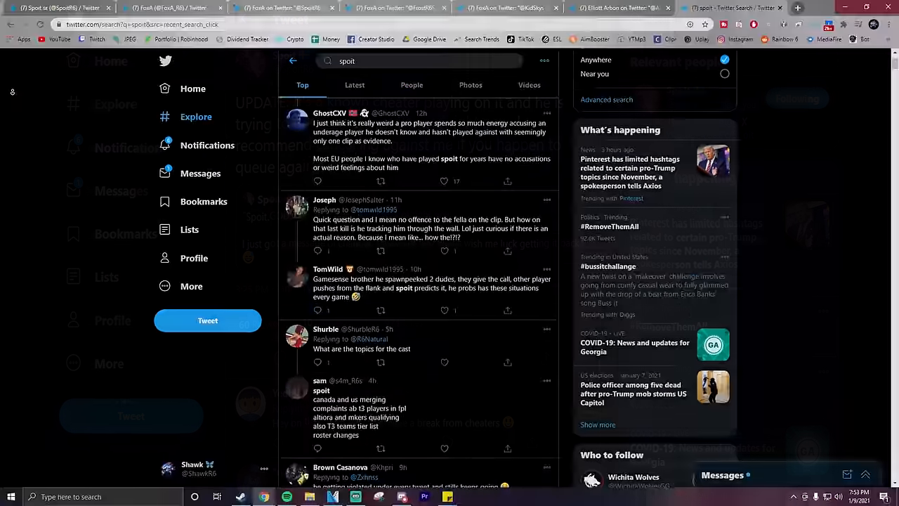
pyautogui.scroll(-3)
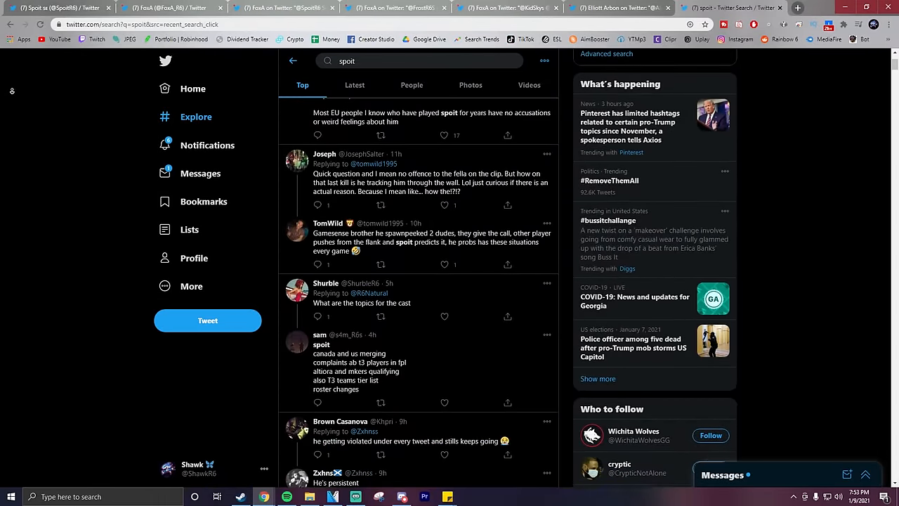
pyautogui.scroll(-3)
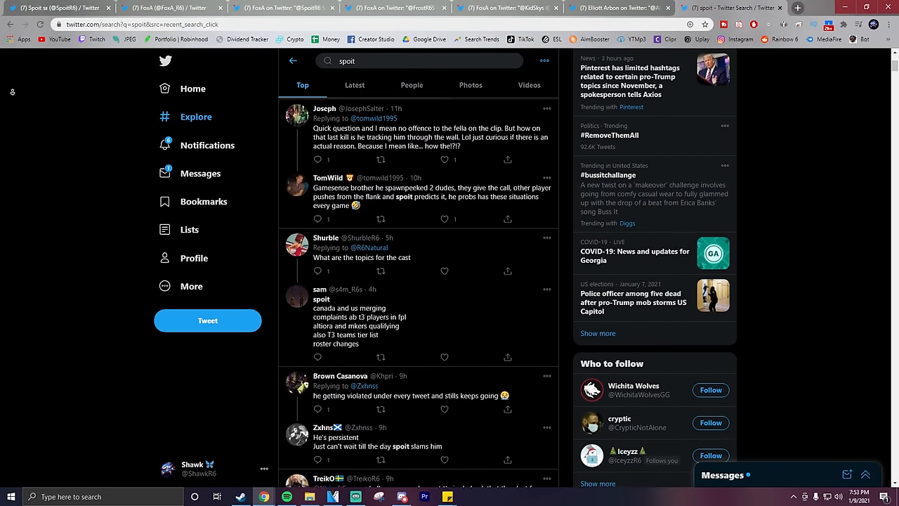
pyautogui.scroll(-3)
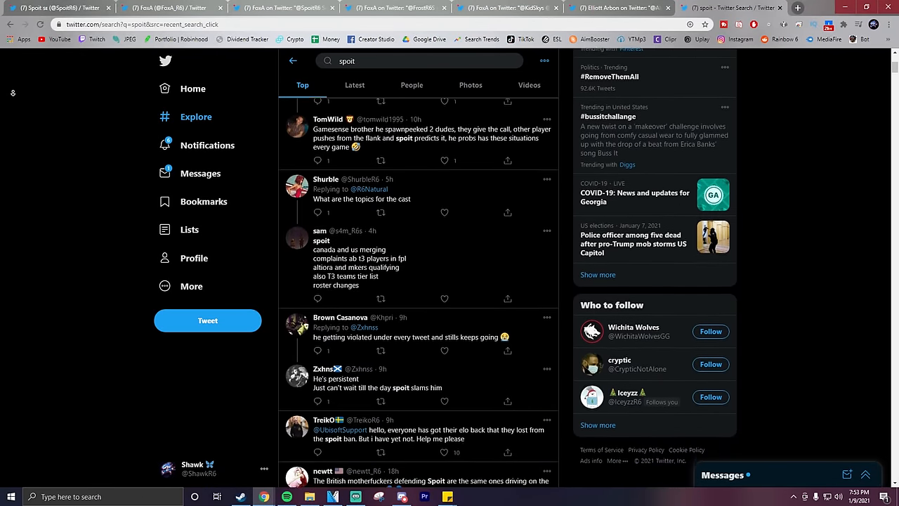
pyautogui.scroll(-3)
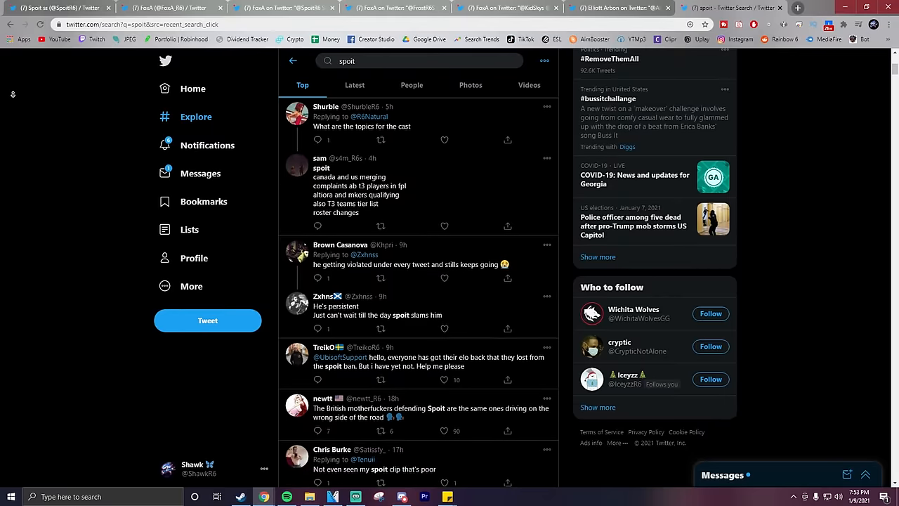
pyautogui.scroll(-3)
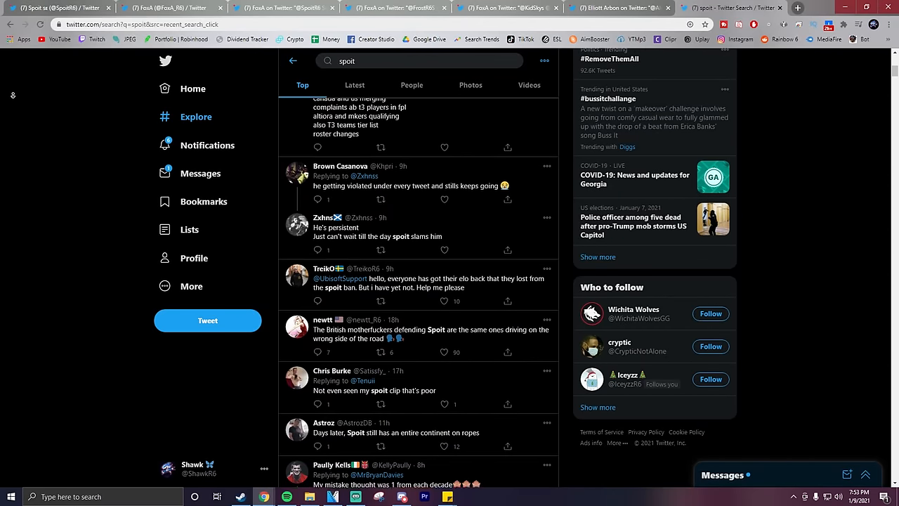
pyautogui.scroll(-3)
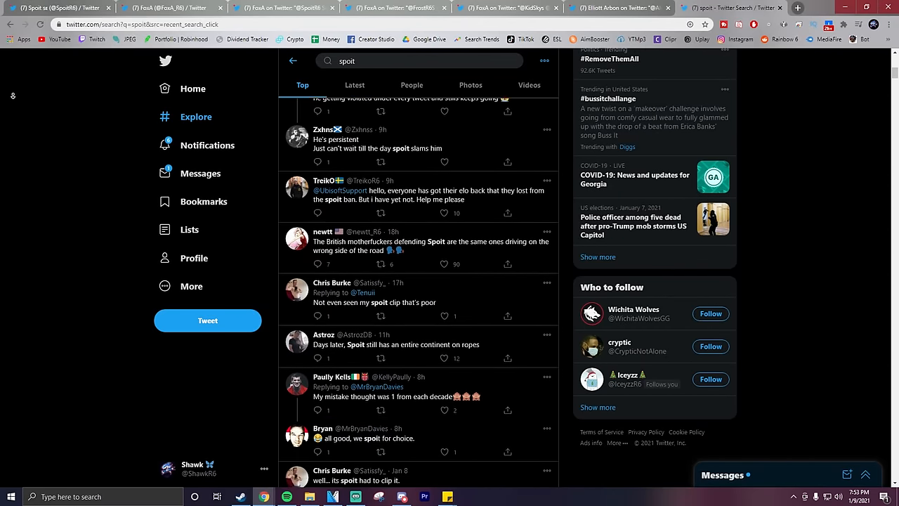
pyautogui.scroll(-3)
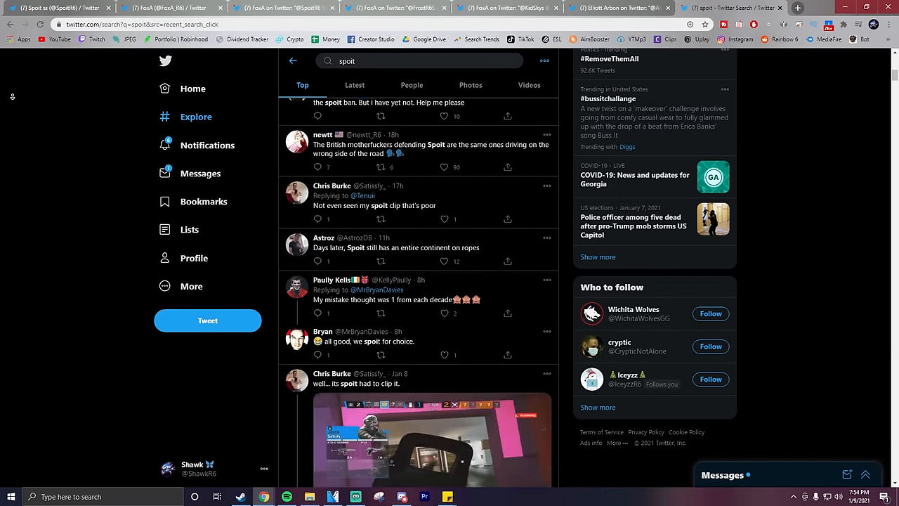
pyautogui.scroll(-3)
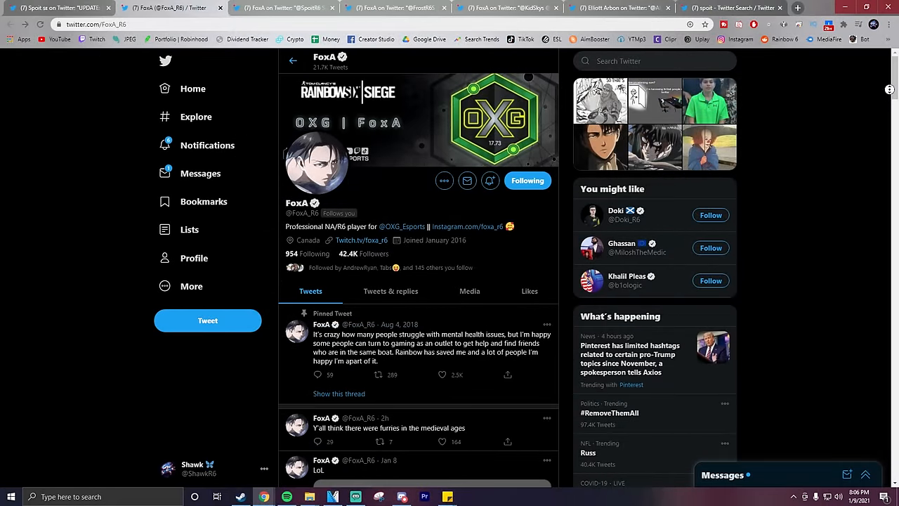
# On FoxA's profile, scroll to the 'Believe me or not…' tweet and open its thread.
pyautogui.scroll(-3)
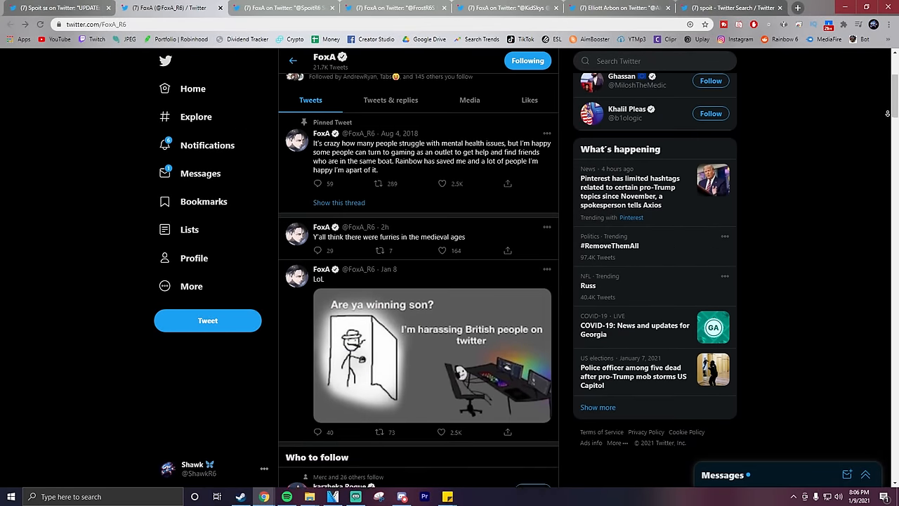
pyautogui.scroll(-3)
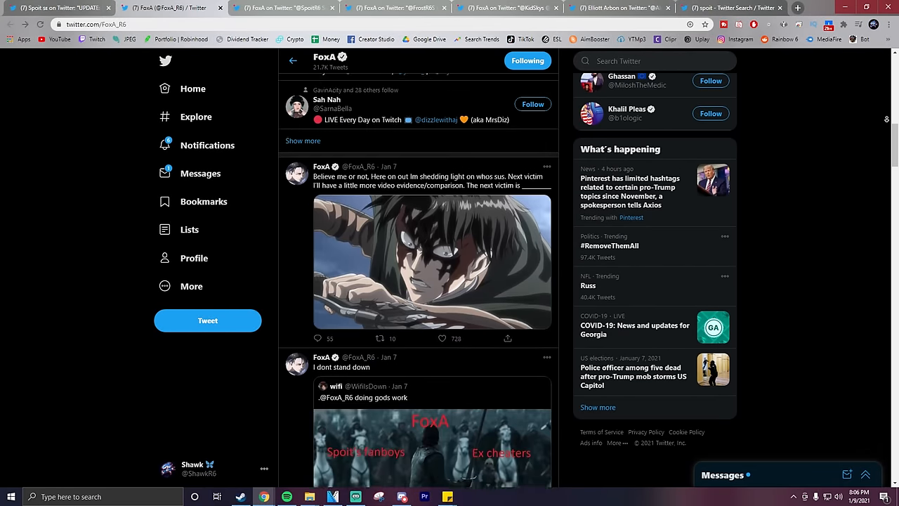
pyautogui.click(341, 366)
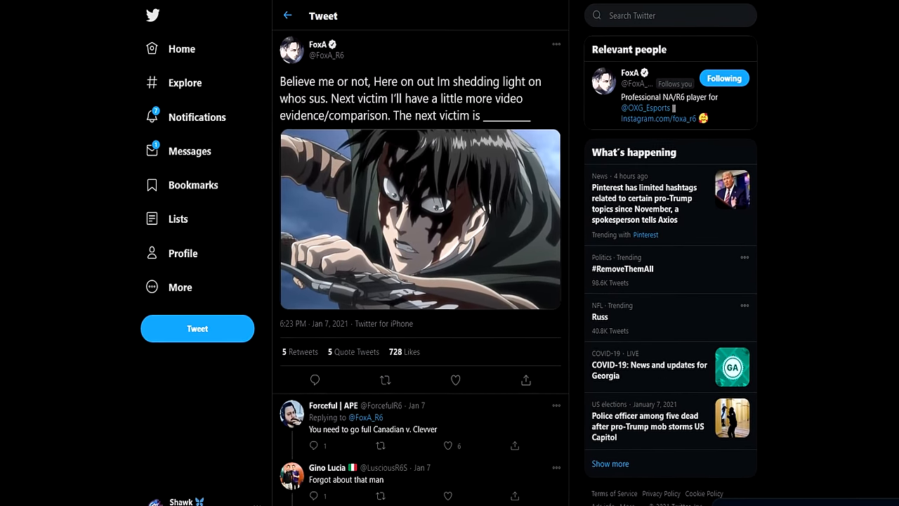
pyautogui.scroll(-3)
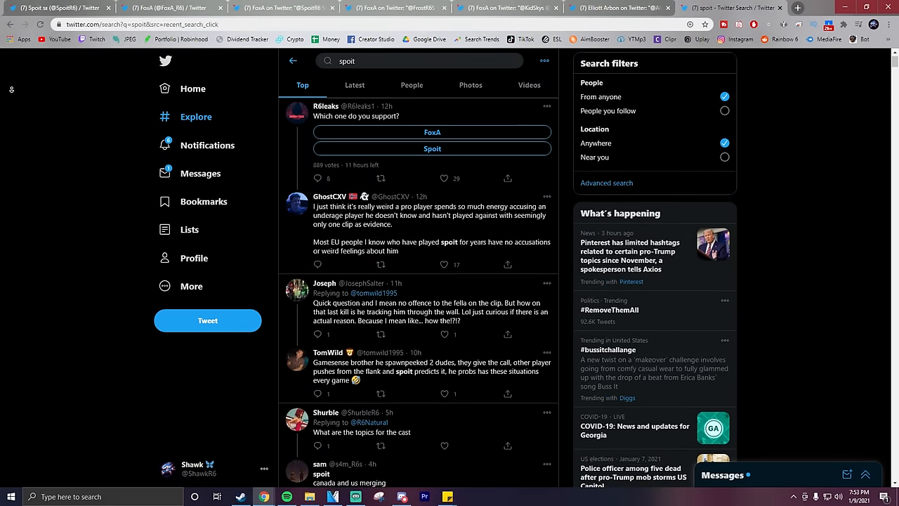
# Scroll down the 'spoit' Top results through the replies discussing Spoit.
pyautogui.scroll(-3)
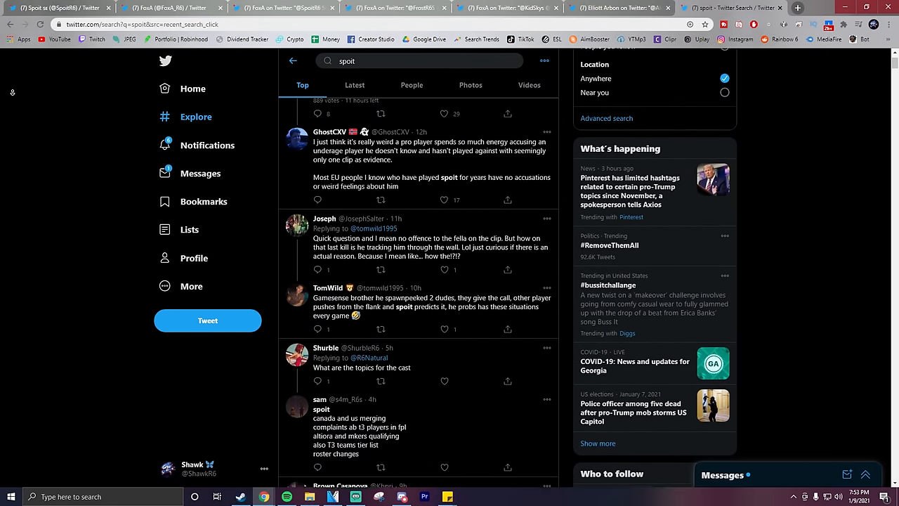
pyautogui.scroll(-3)
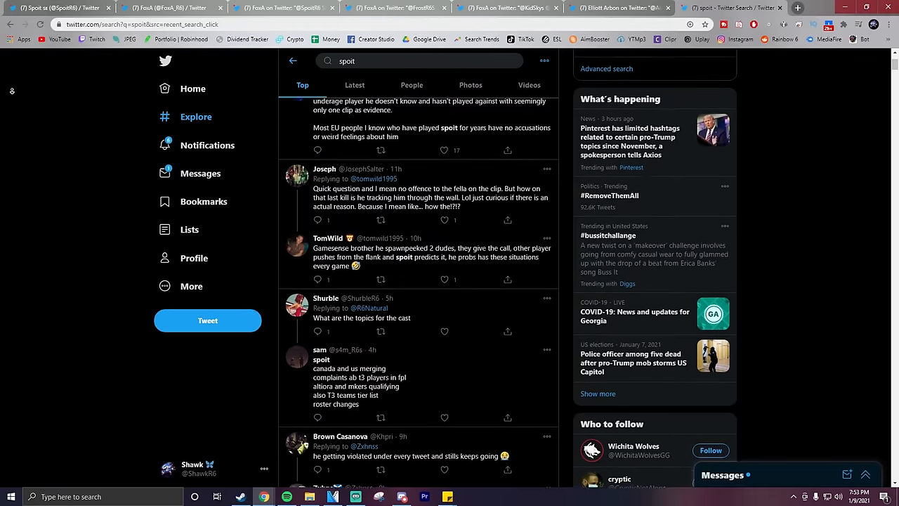
pyautogui.scroll(-3)
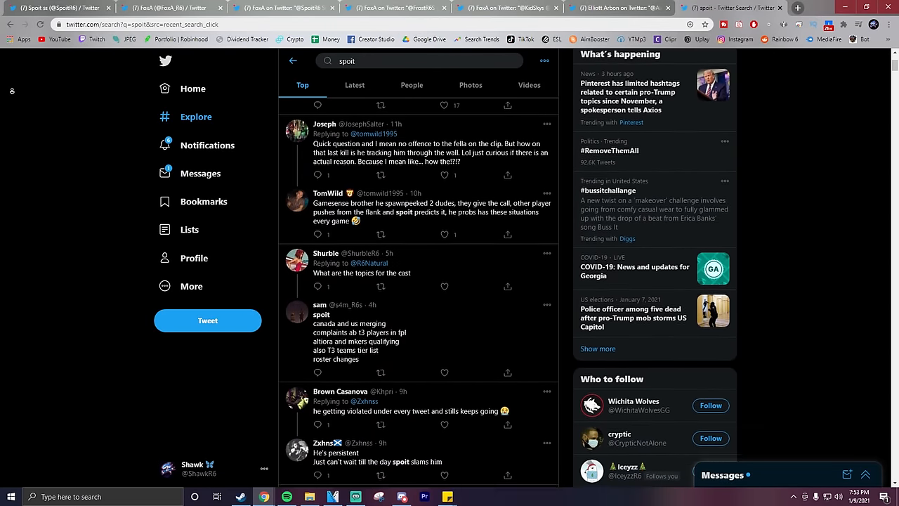
pyautogui.scroll(-3)
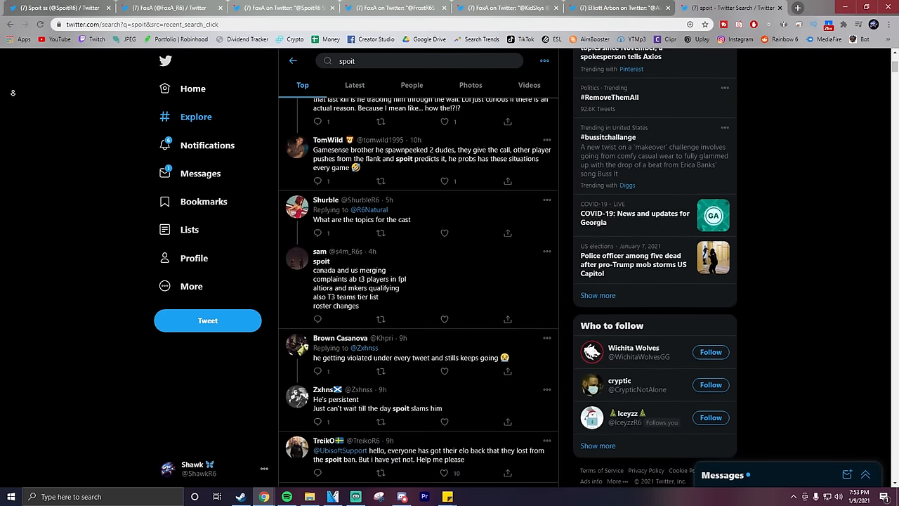
pyautogui.scroll(-3)
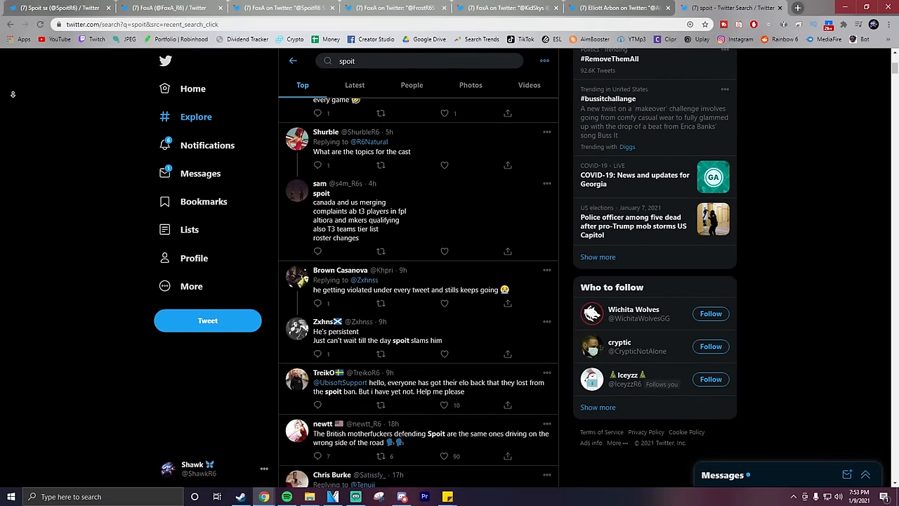
pyautogui.scroll(-3)
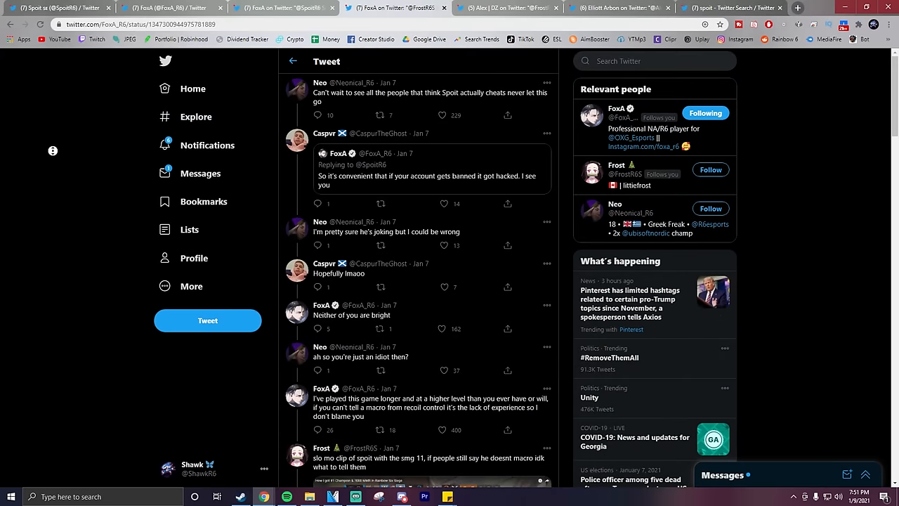
# Scroll the thread past the slow-mo clip reply about smg11 recoil control.
pyautogui.scroll(-3)
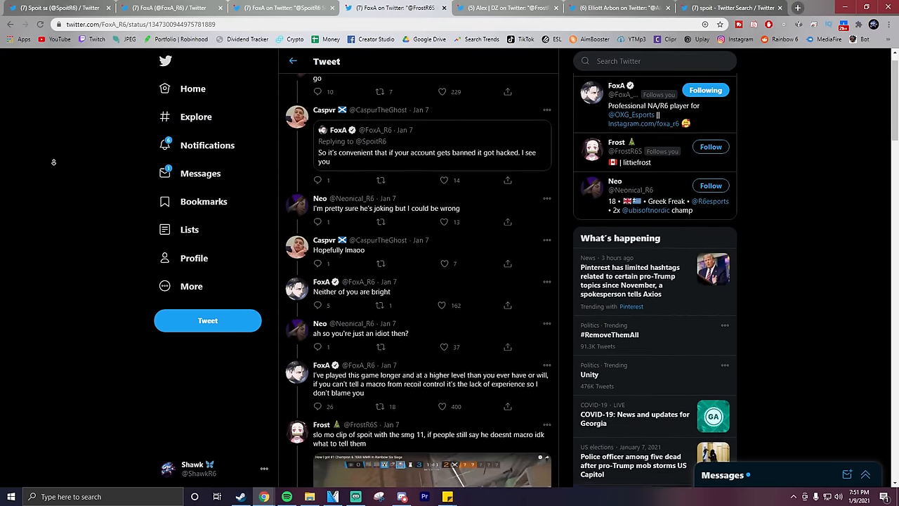
pyautogui.scroll(-3)
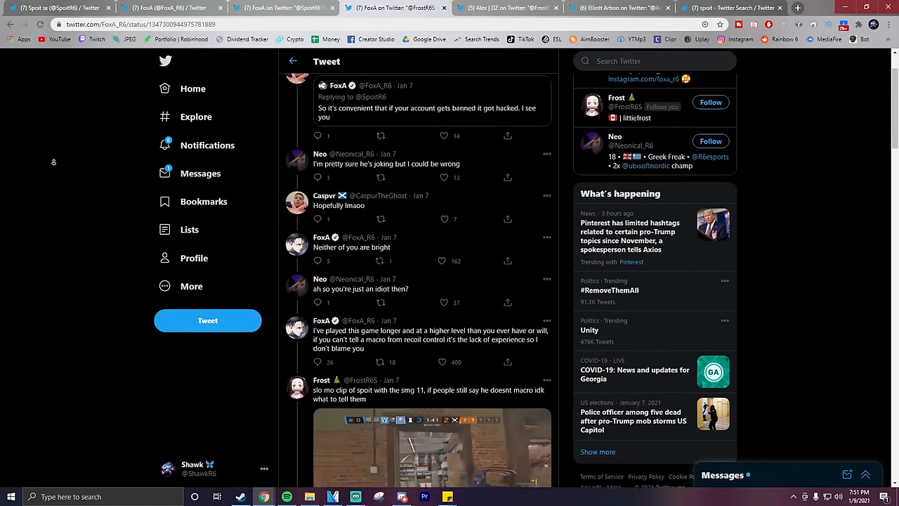
pyautogui.scroll(-3)
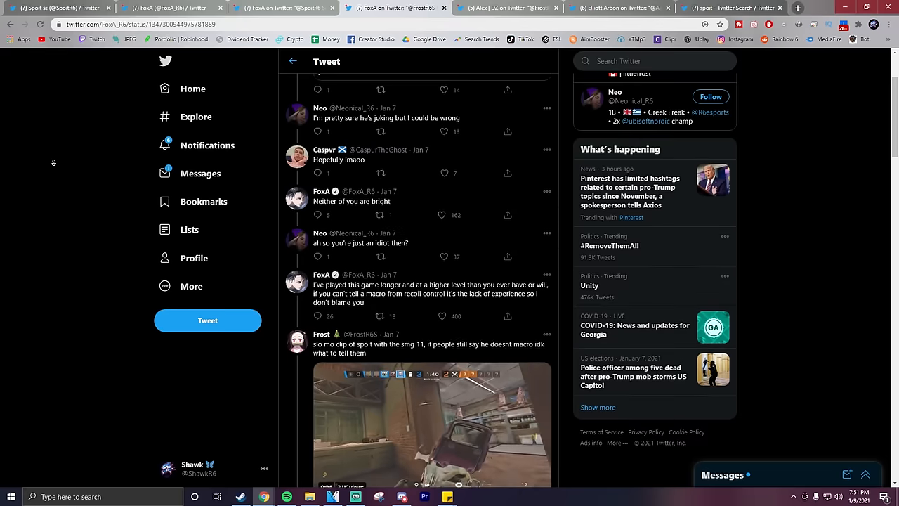
pyautogui.scroll(-3)
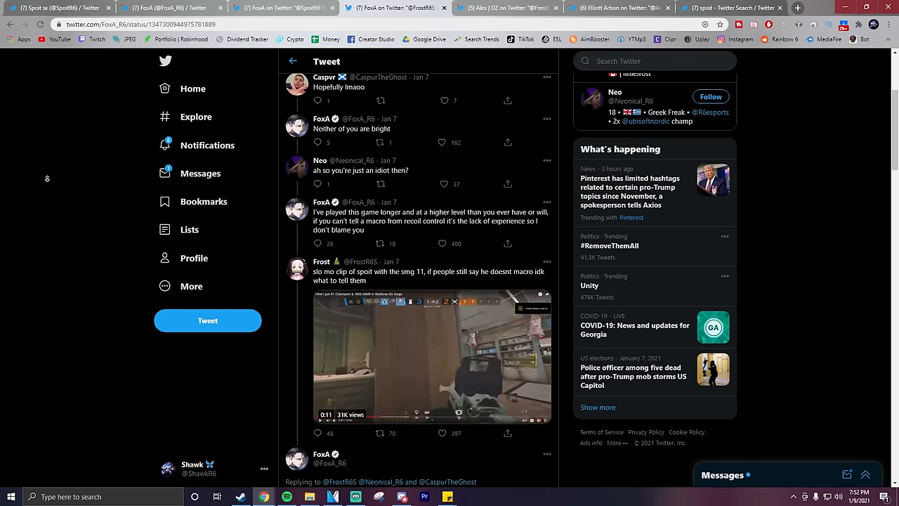
pyautogui.scroll(-3)
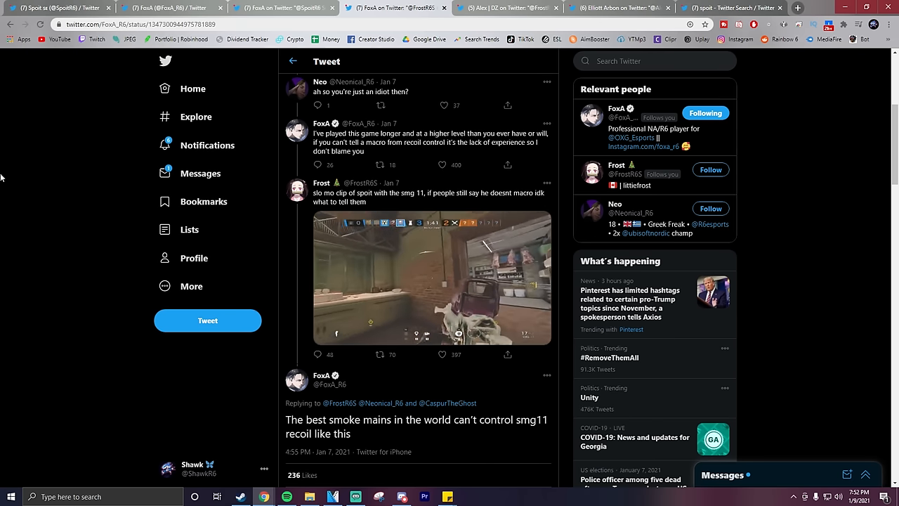
pyautogui.scroll(-3)
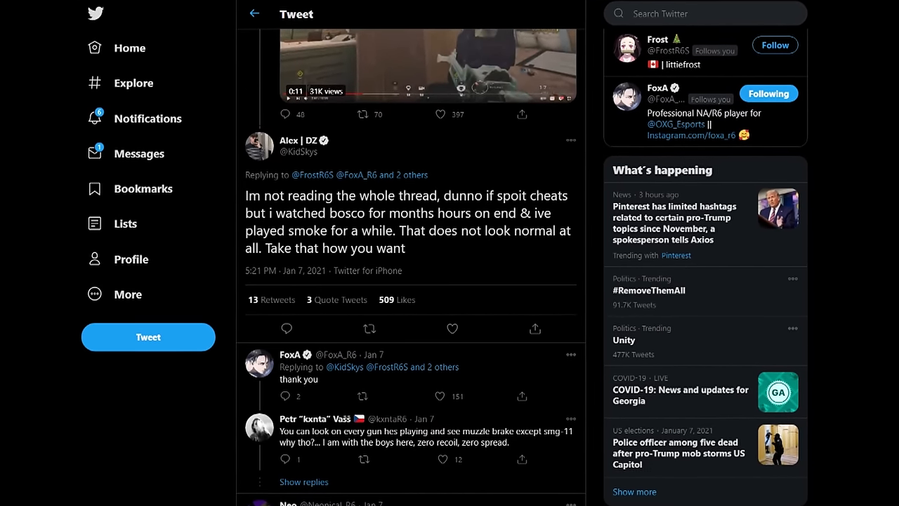
# Scroll slightly through replies under the 'Im not reading the whole thread' reply.
pyautogui.scroll(-3)
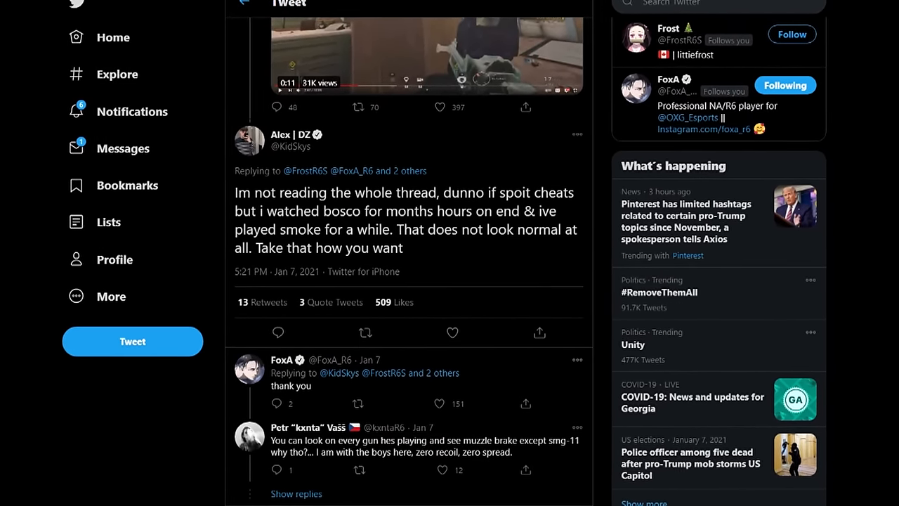
pyautogui.scroll(-3)
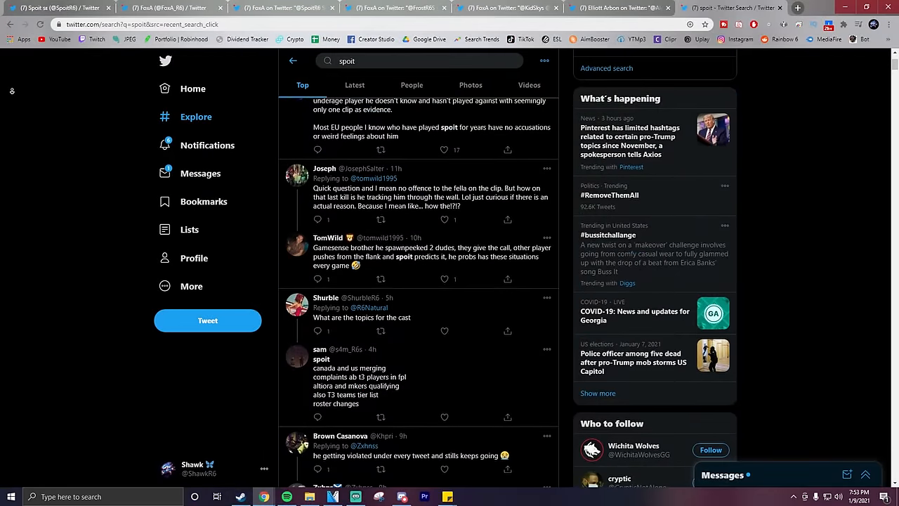
# Scroll past several Top tweets to 'well... its spoit had to clip it.' and its clip.
pyautogui.scroll(-3)
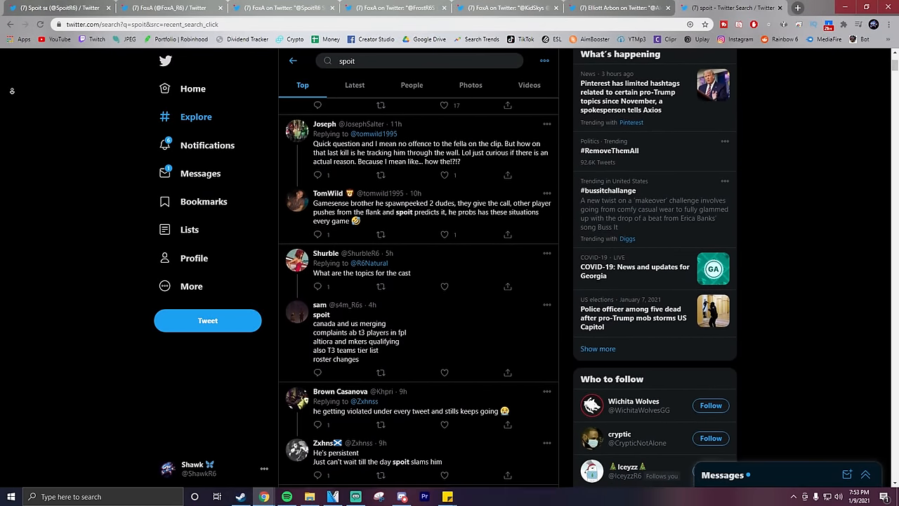
pyautogui.scroll(-3)
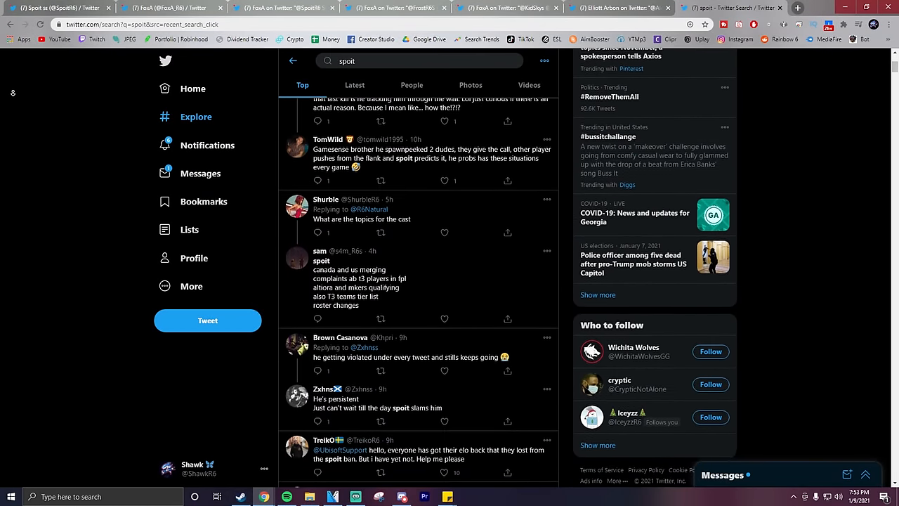
pyautogui.scroll(-3)
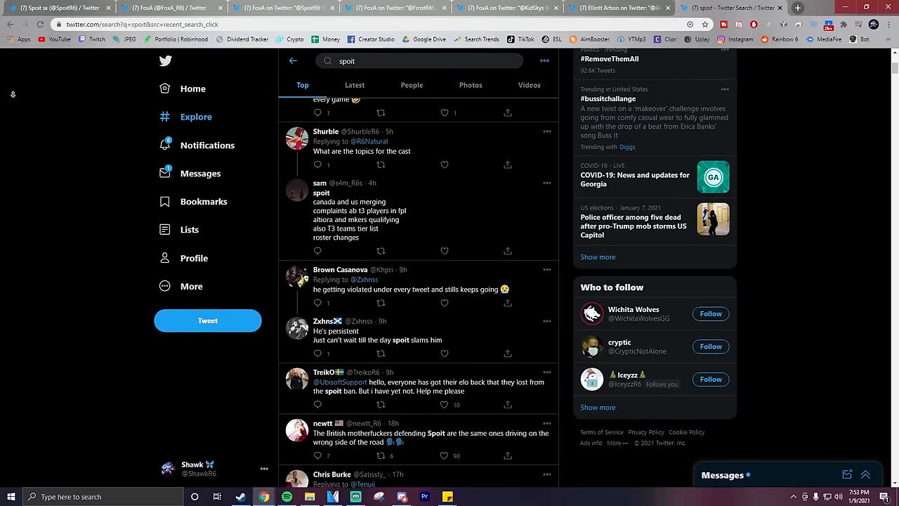
pyautogui.scroll(-3)
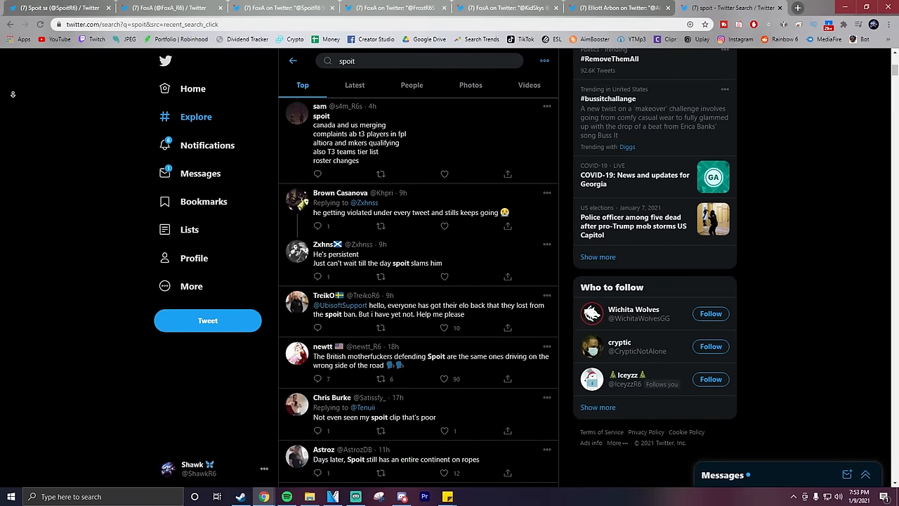
pyautogui.scroll(-3)
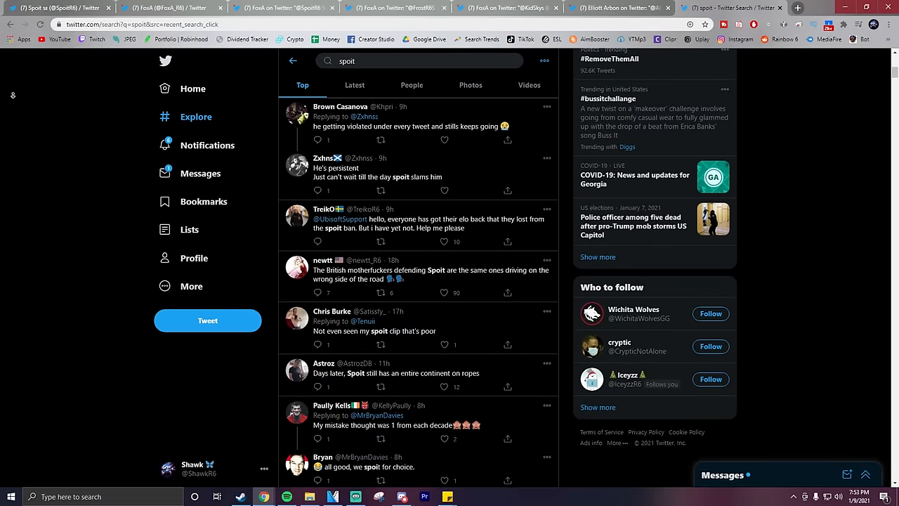
pyautogui.scroll(-3)
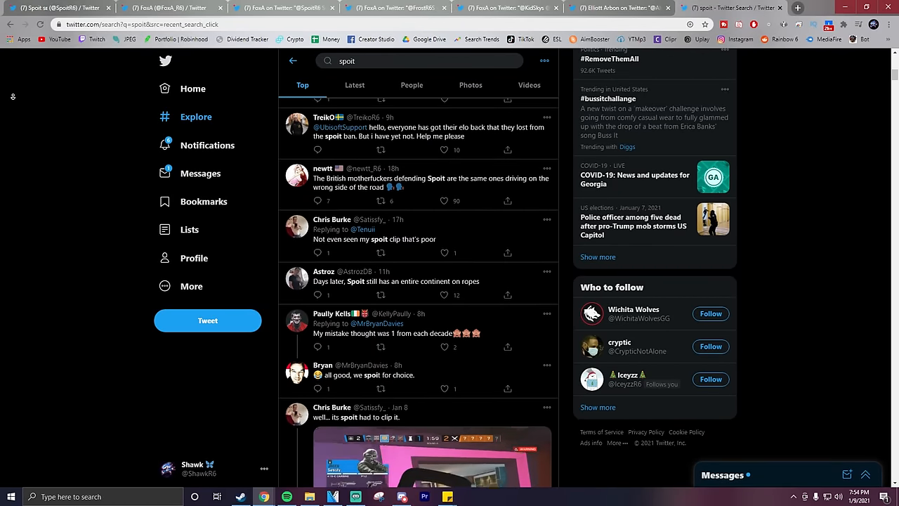
pyautogui.scroll(-3)
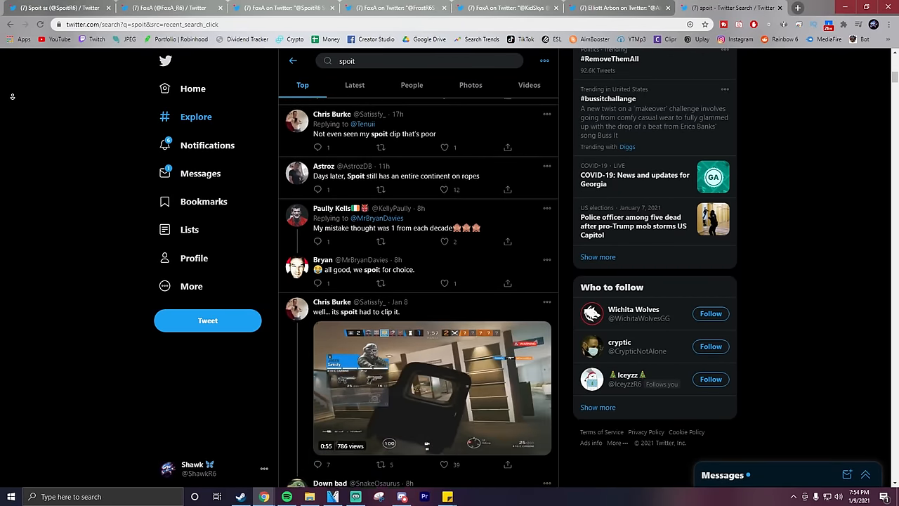
pyautogui.scroll(-3)
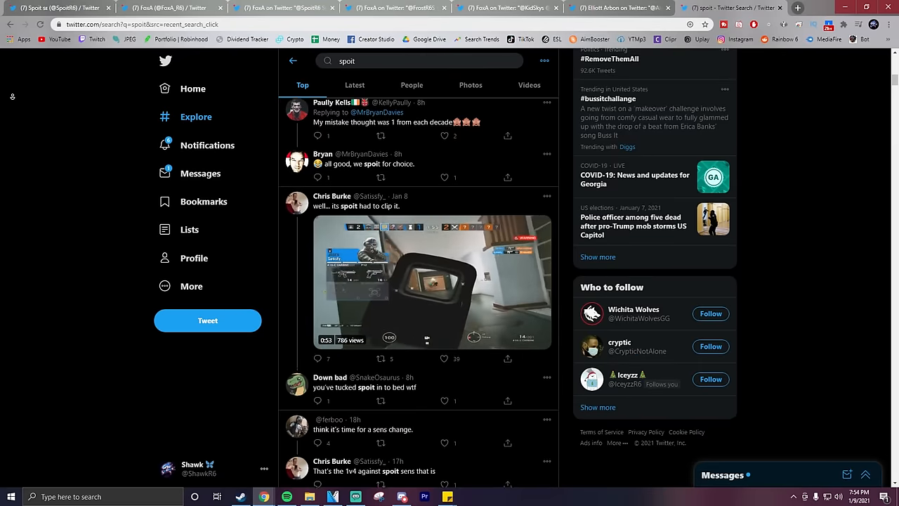
pyautogui.scroll(-3)
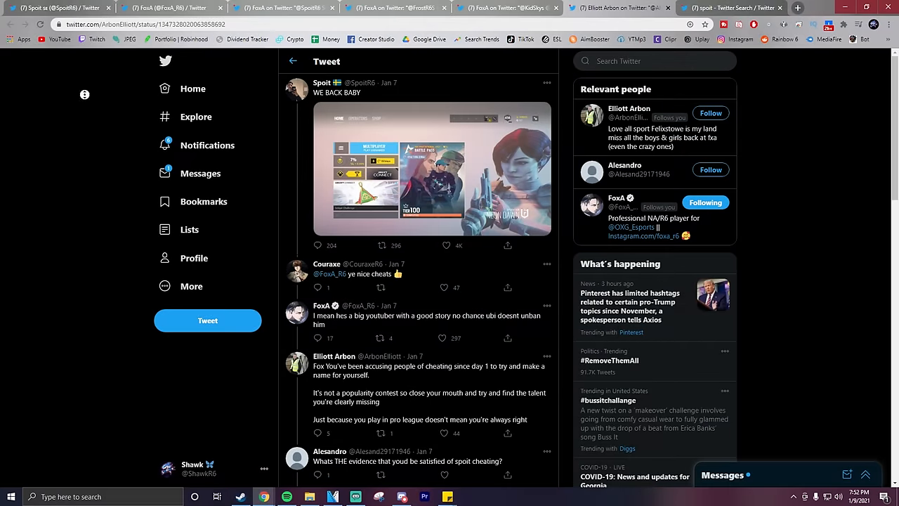
# Scroll the 'WE BACK BABY' replies down to the quoted thunt-versus-ranked recoil clip.
pyautogui.scroll(-3)
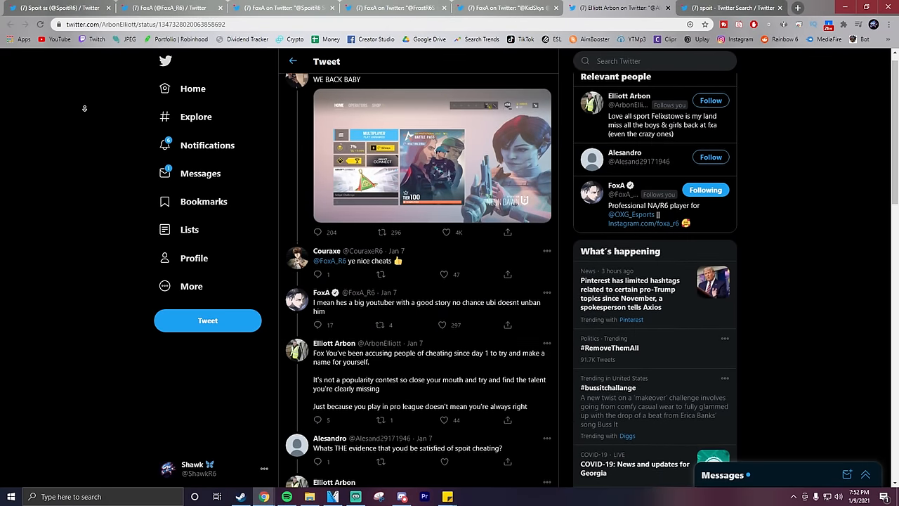
pyautogui.scroll(-3)
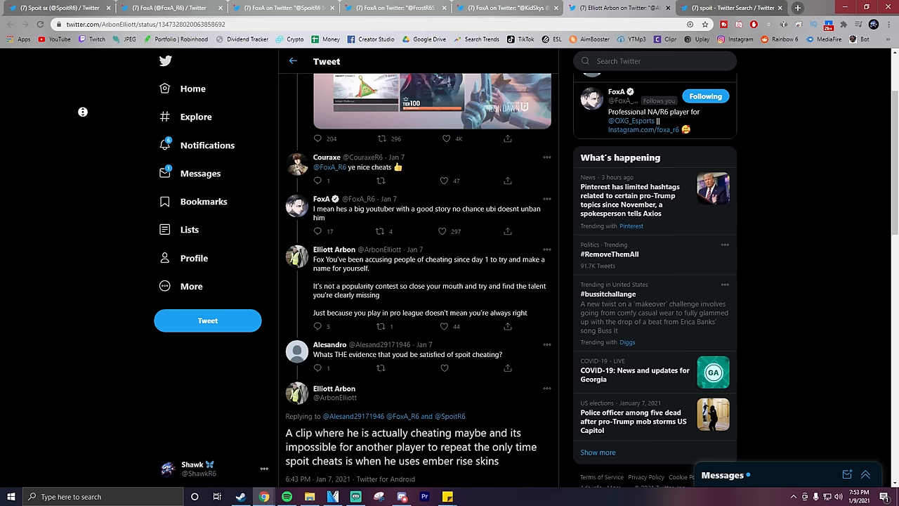
pyautogui.scroll(-3)
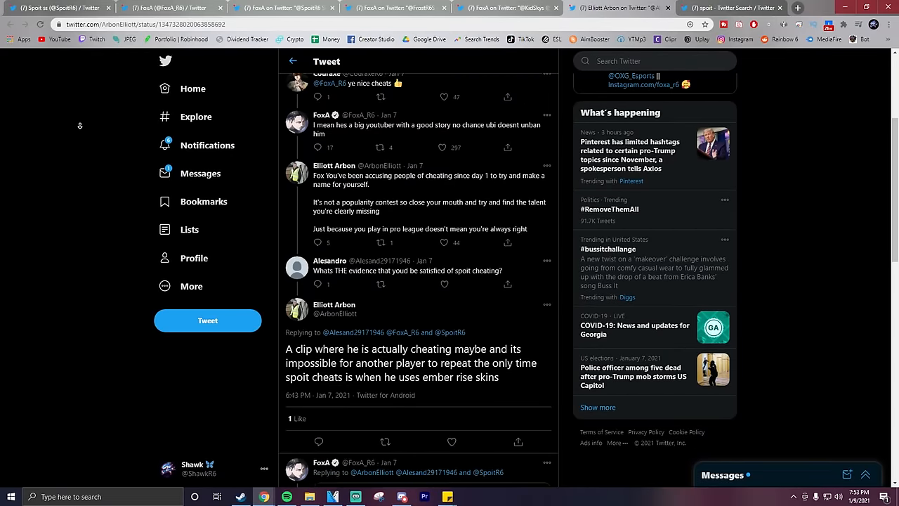
pyautogui.scroll(-3)
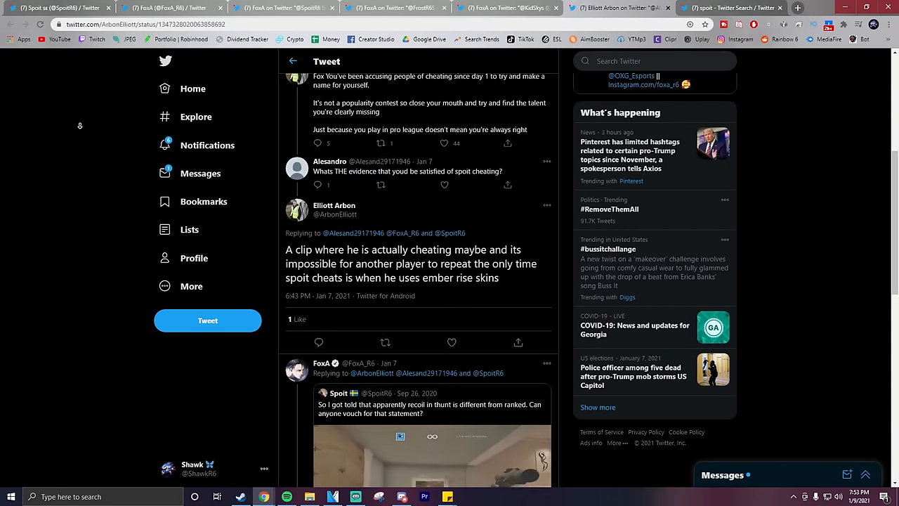
pyautogui.scroll(-3)
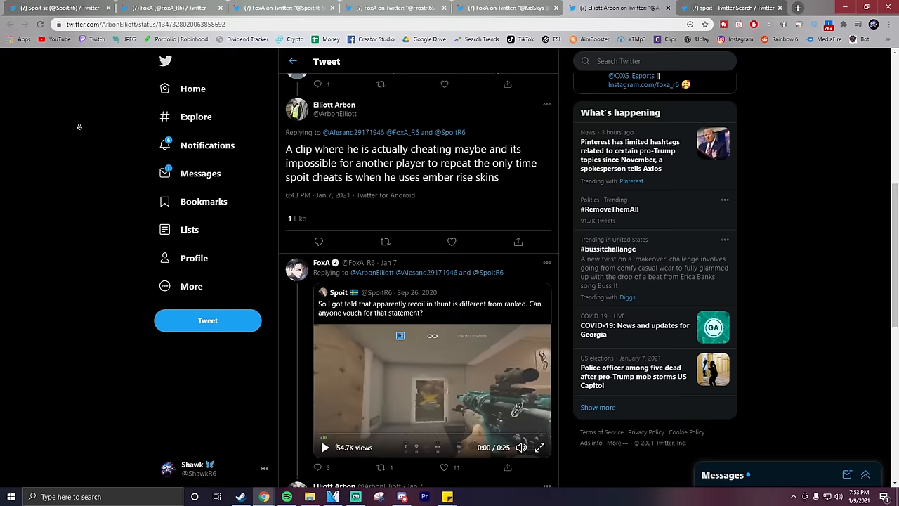
pyautogui.scroll(-3)
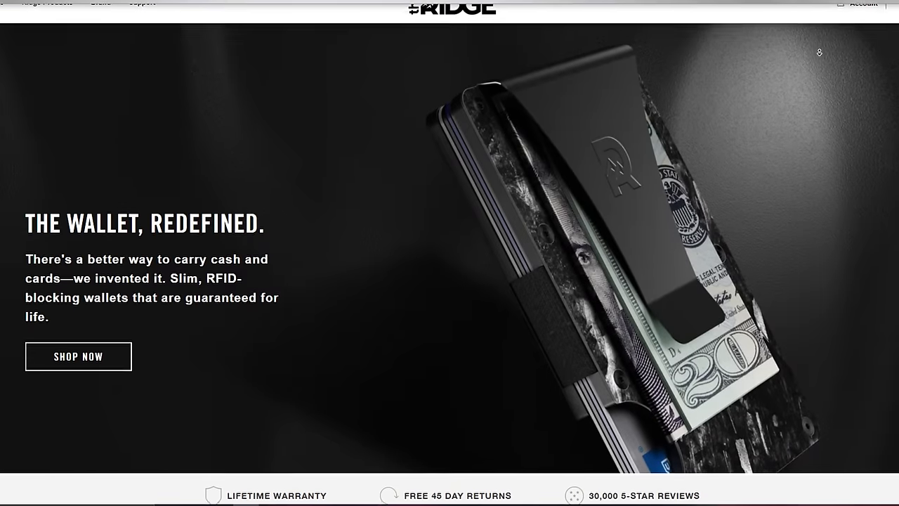
# Scroll the Ridge homepage past the hero banner and warranty strip to Best Sellers.
pyautogui.scroll(-3)
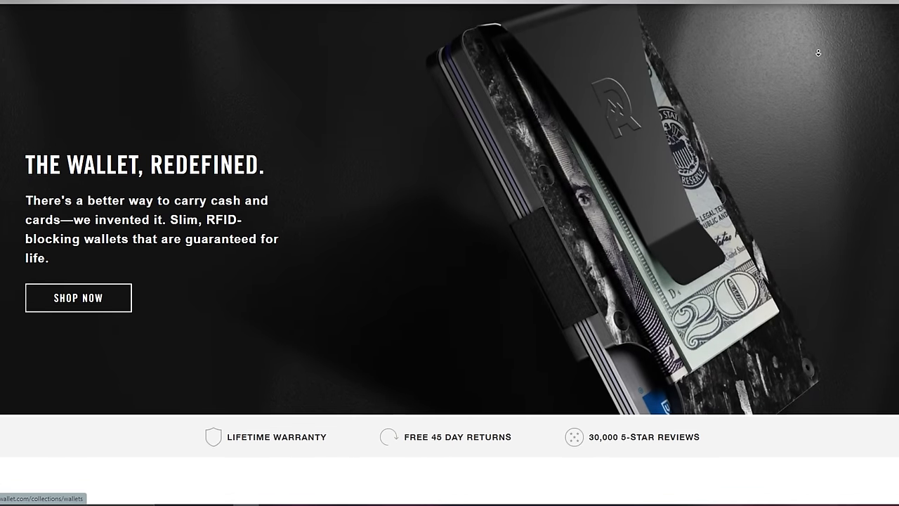
pyautogui.scroll(-3)
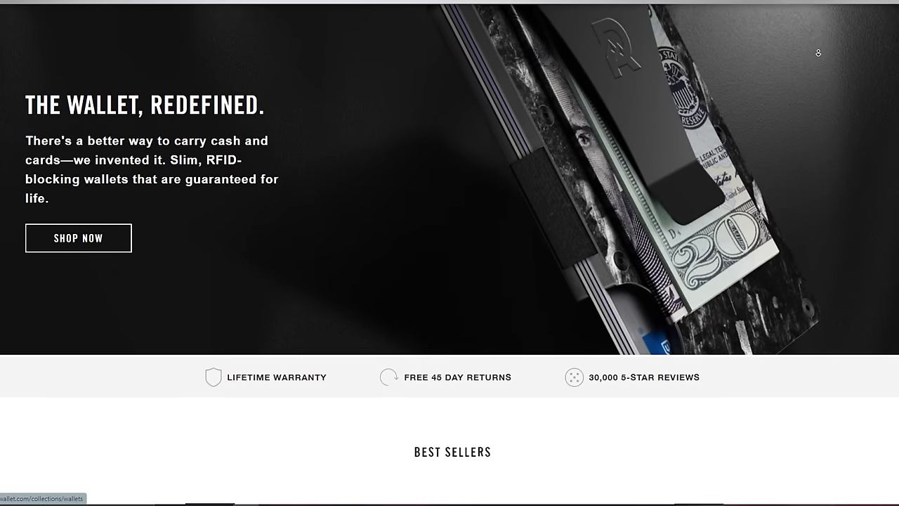
pyautogui.scroll(-3)
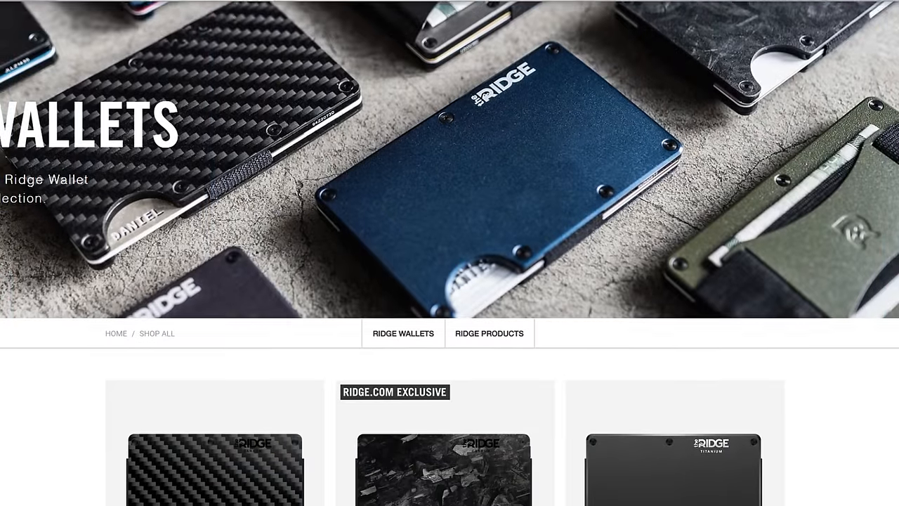
# Scroll to the Matte Olive, Matte White, Navy, Woodland Camo, Tiki and Tropical aluminium wallets.
pyautogui.scroll(-3)
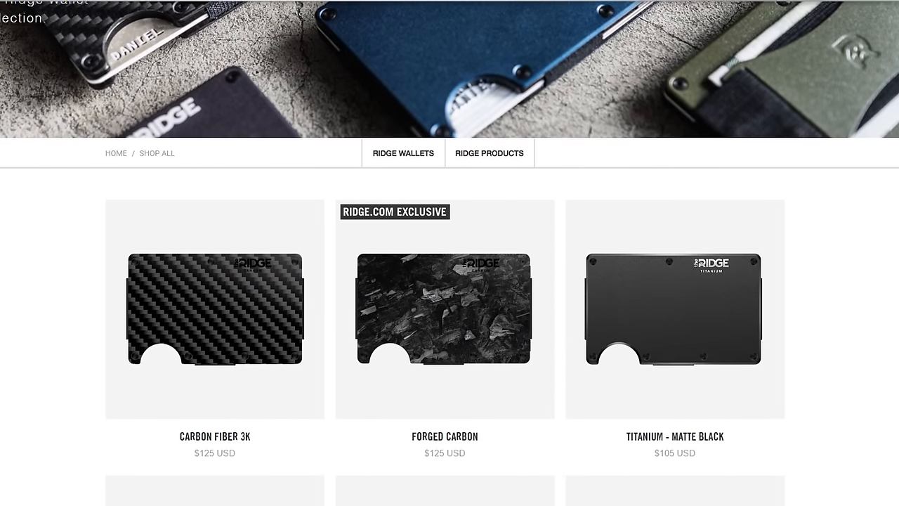
pyautogui.scroll(-3)
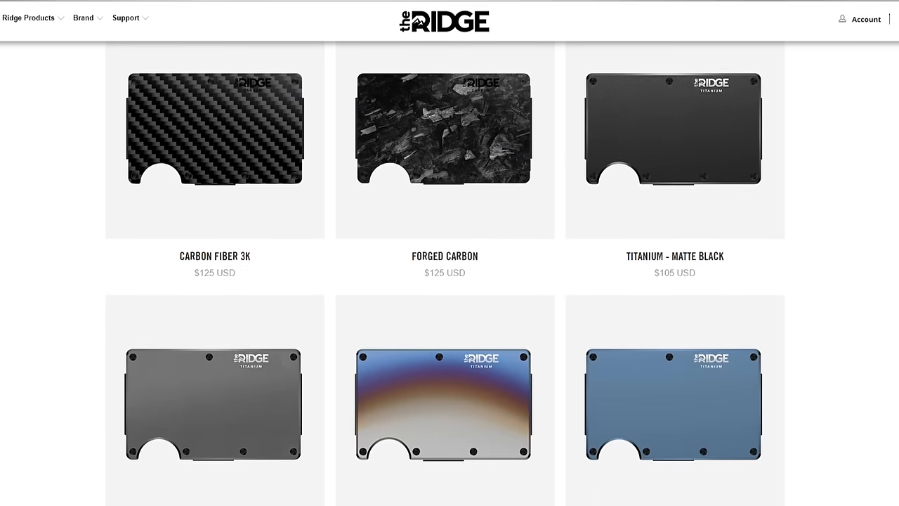
pyautogui.scroll(-3)
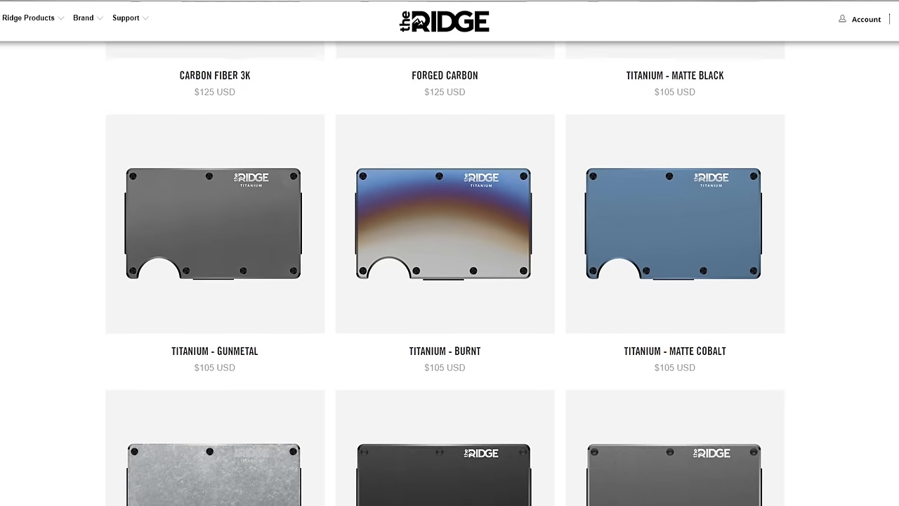
pyautogui.scroll(-3)
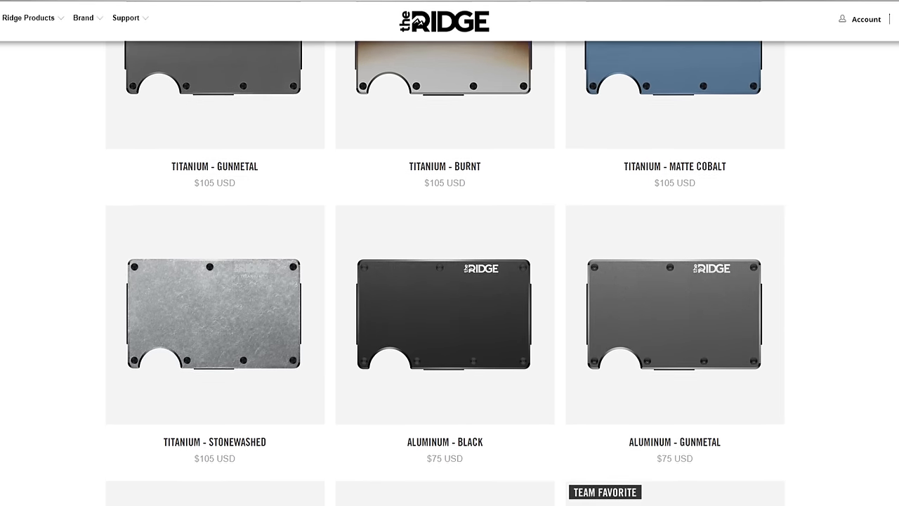
pyautogui.scroll(-3)
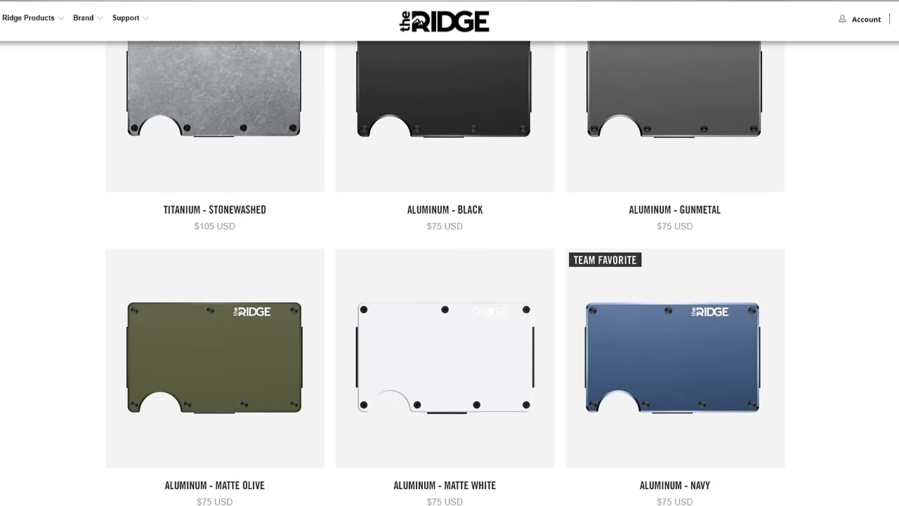
pyautogui.scroll(-3)
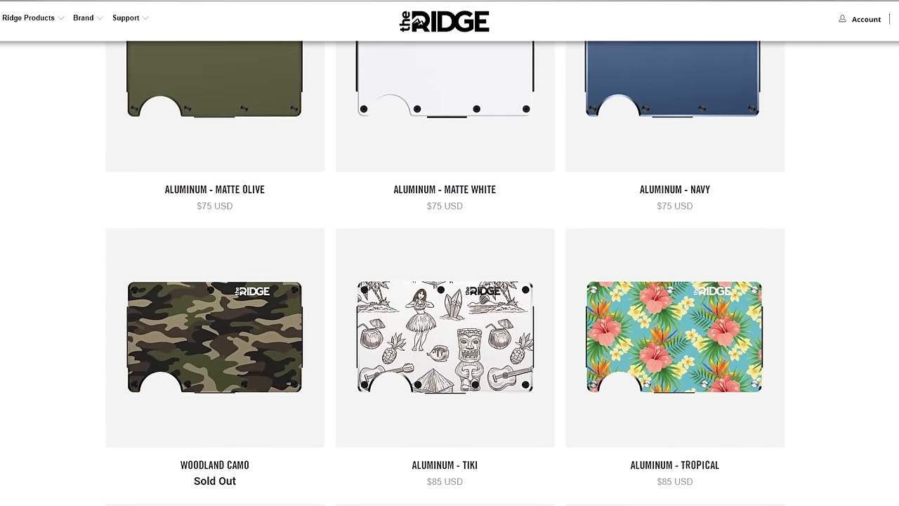
pyautogui.scroll(-3)
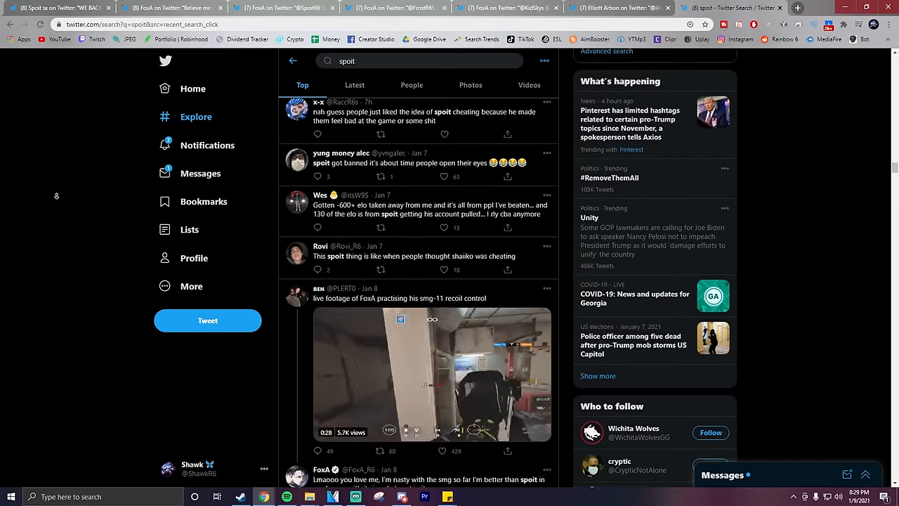
# Scroll through Spoit's recoil replies to his quoted 16:10 clip and Blake's reply.
pyautogui.scroll(-3)
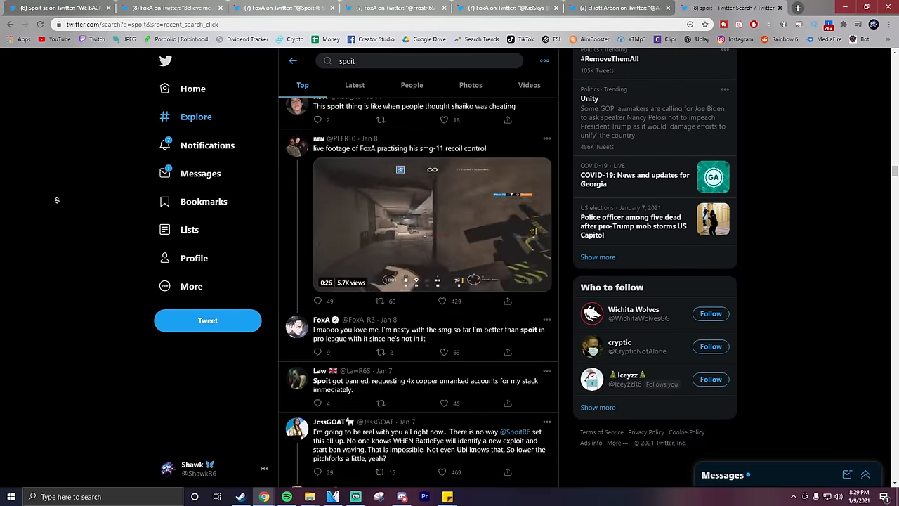
pyautogui.scroll(-3)
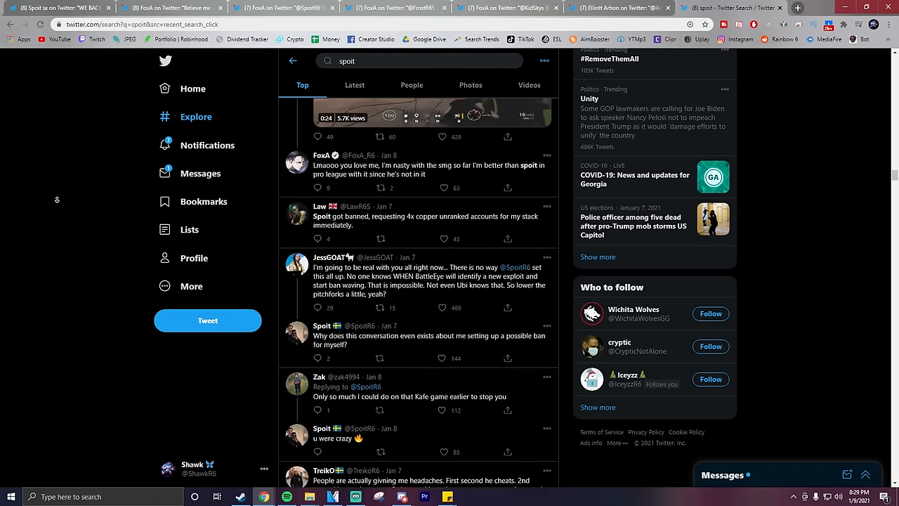
pyautogui.scroll(-3)
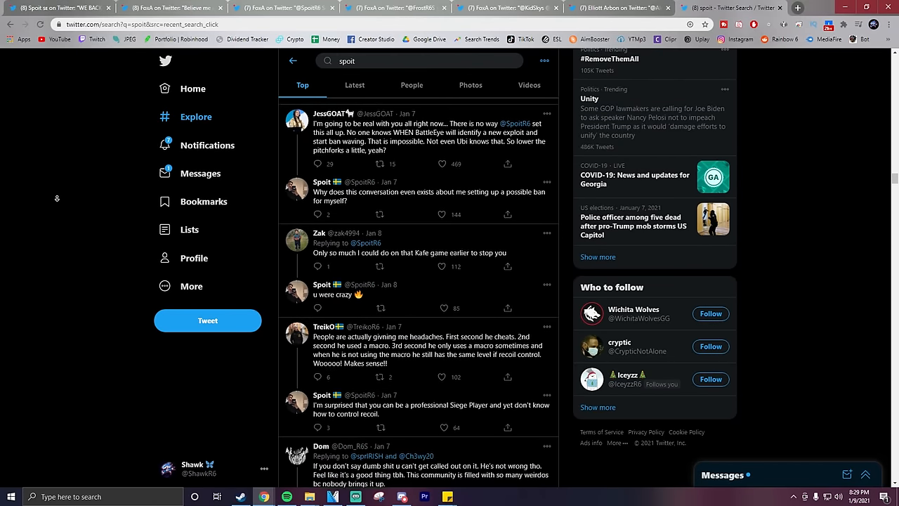
pyautogui.scroll(-3)
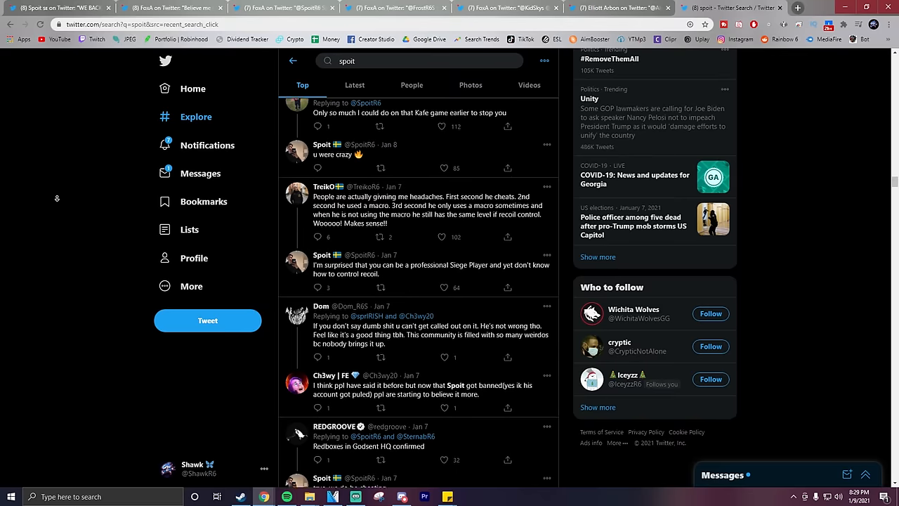
pyautogui.scroll(-3)
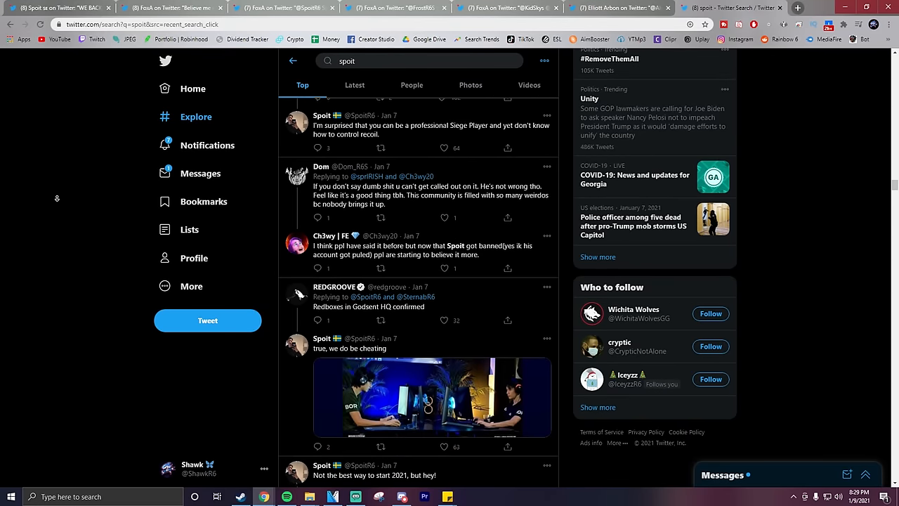
pyautogui.scroll(-3)
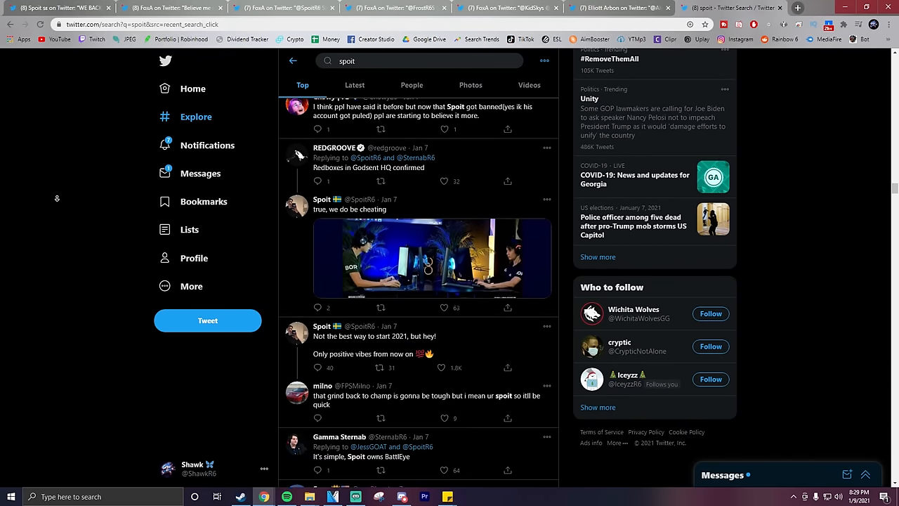
pyautogui.scroll(-3)
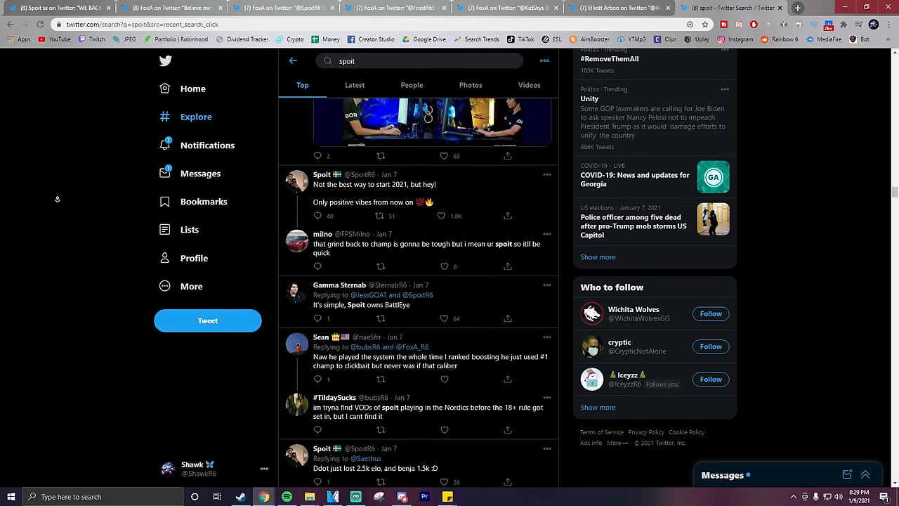
pyautogui.scroll(-3)
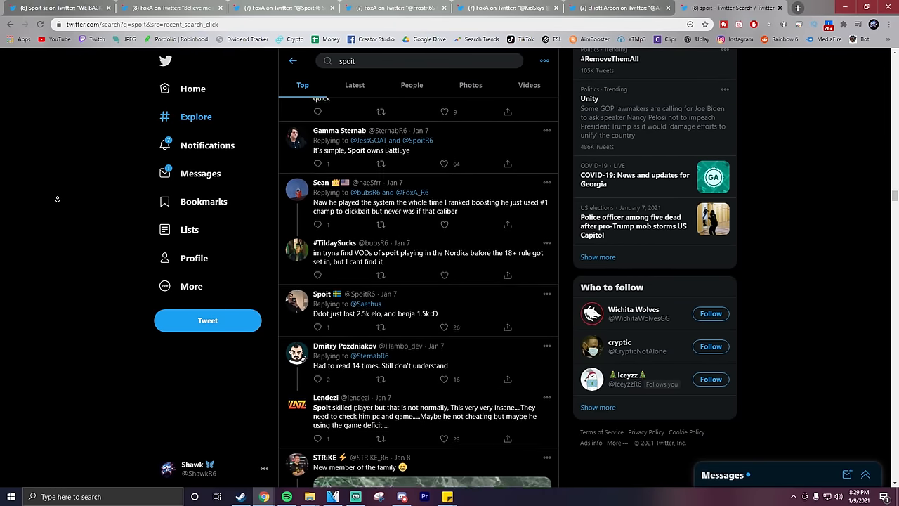
pyautogui.scroll(-3)
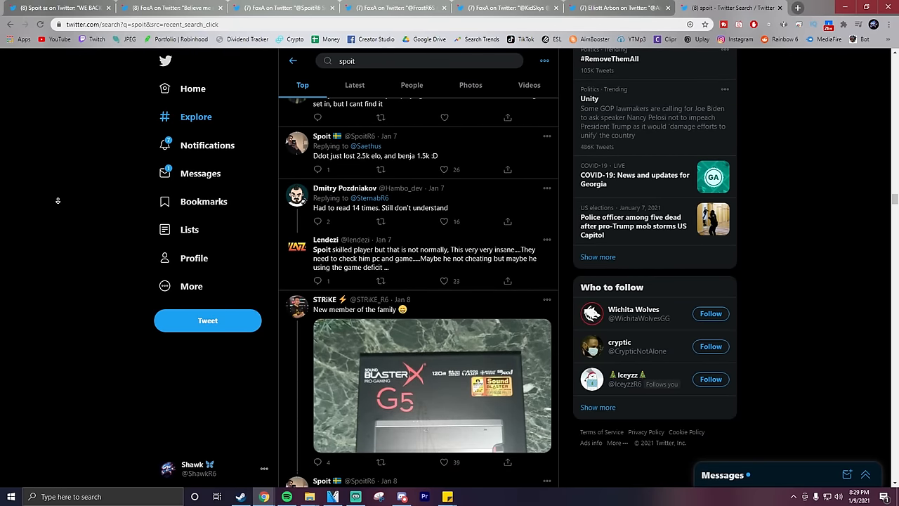
pyautogui.scroll(-3)
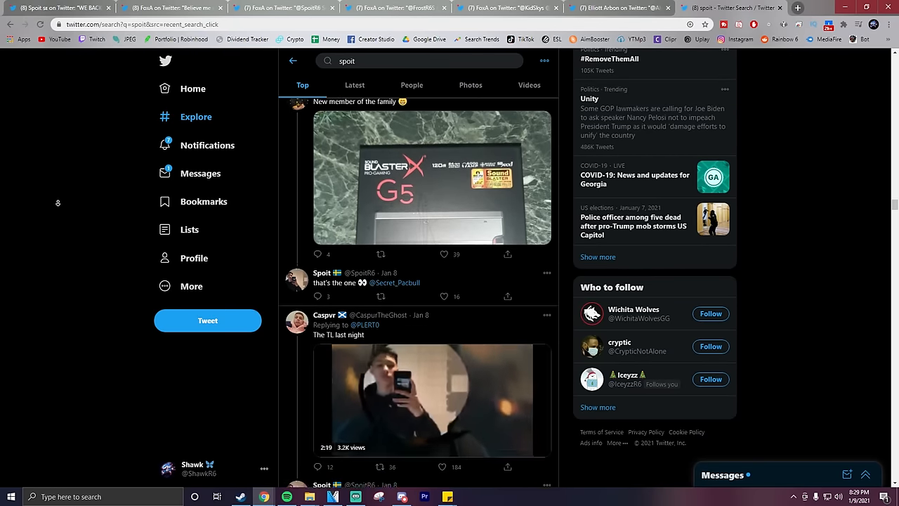
pyautogui.scroll(-3)
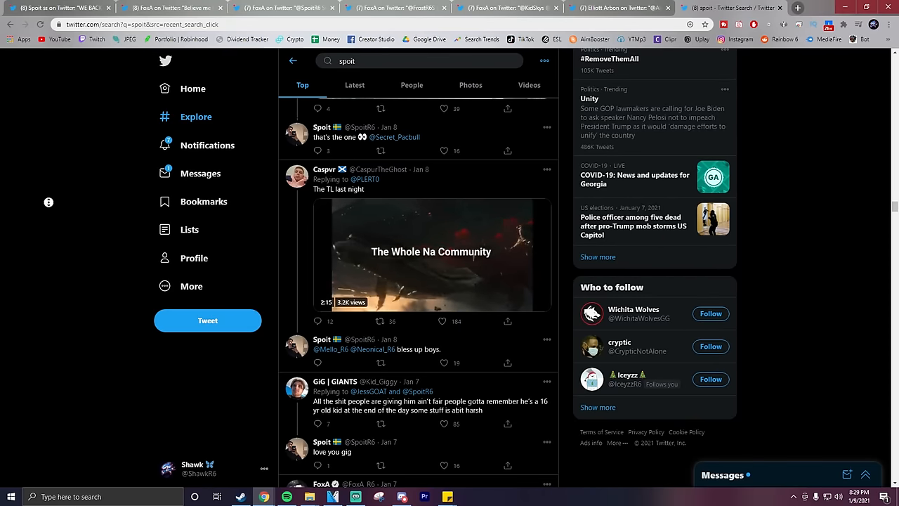
pyautogui.scroll(-3)
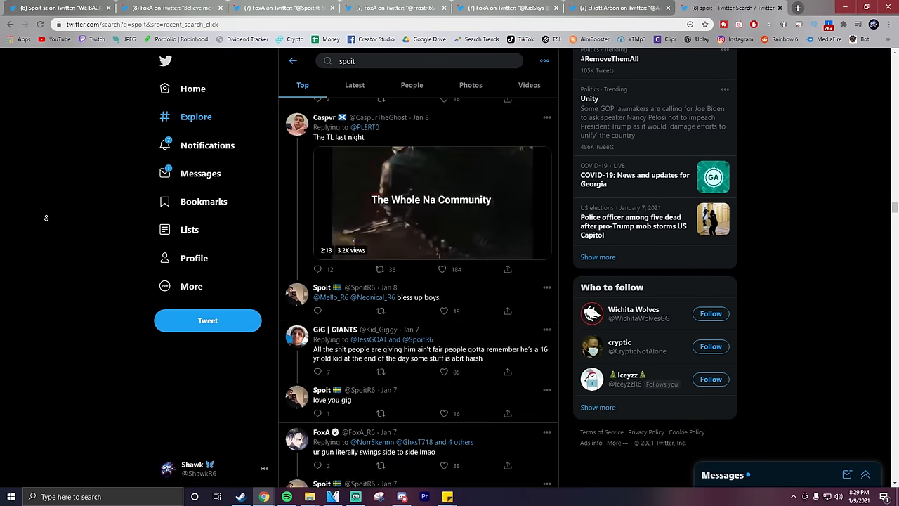
pyautogui.scroll(-3)
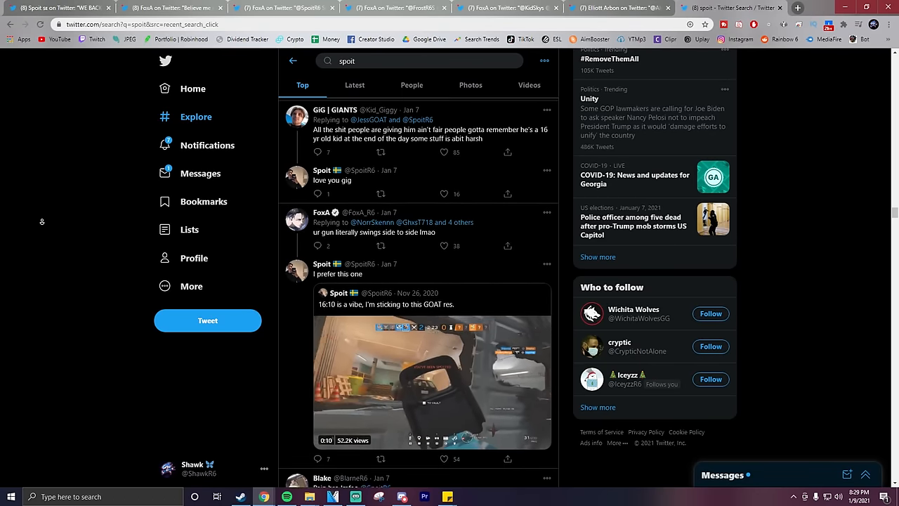
pyautogui.scroll(-3)
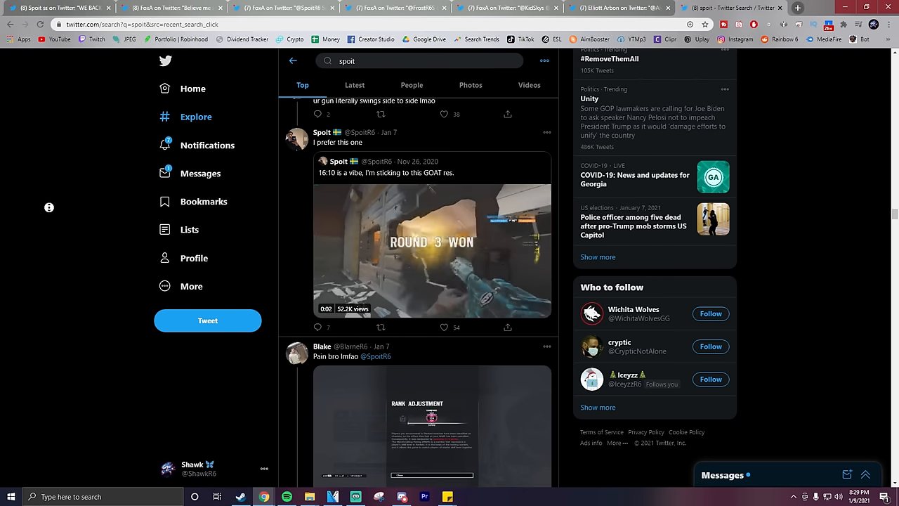
# Scroll the 'spoit' Top results past the cheating-evidence video to replies defending Spoit, including Evan's EU joke.
pyautogui.scroll(-3)
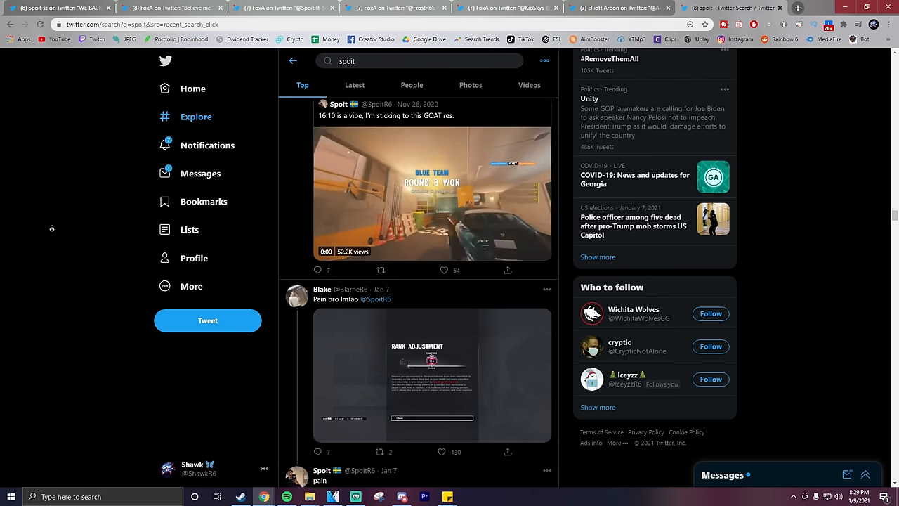
pyautogui.scroll(-3)
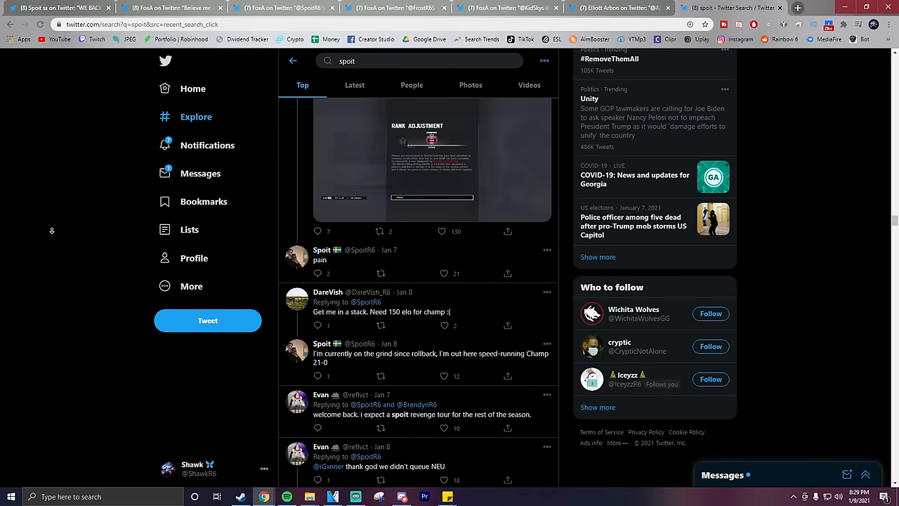
pyautogui.scroll(-3)
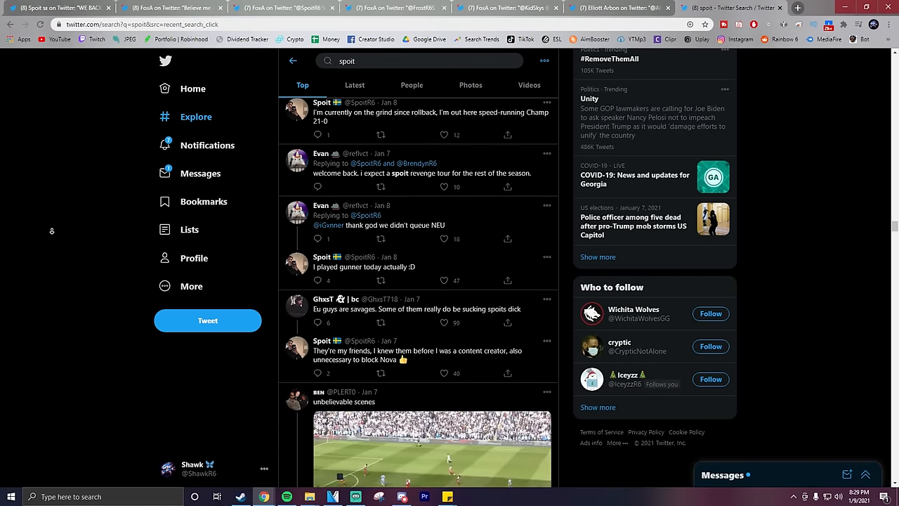
pyautogui.scroll(-3)
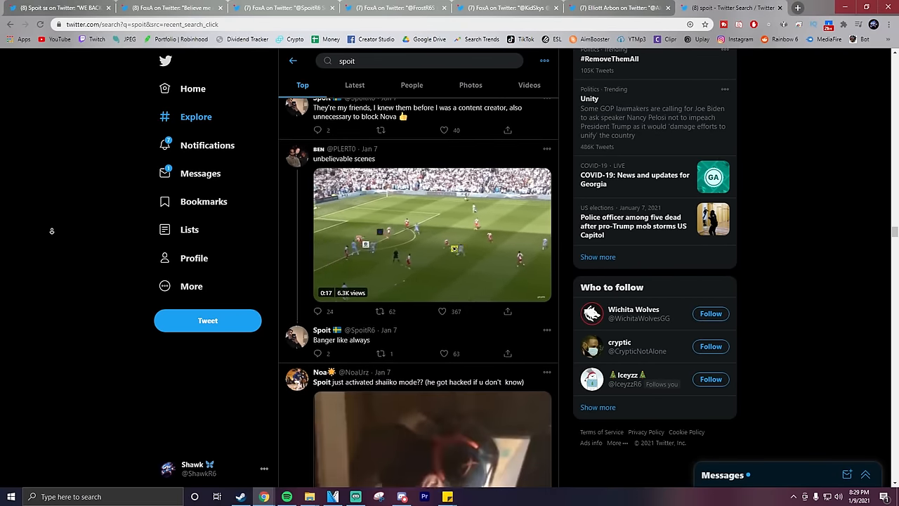
pyautogui.scroll(-3)
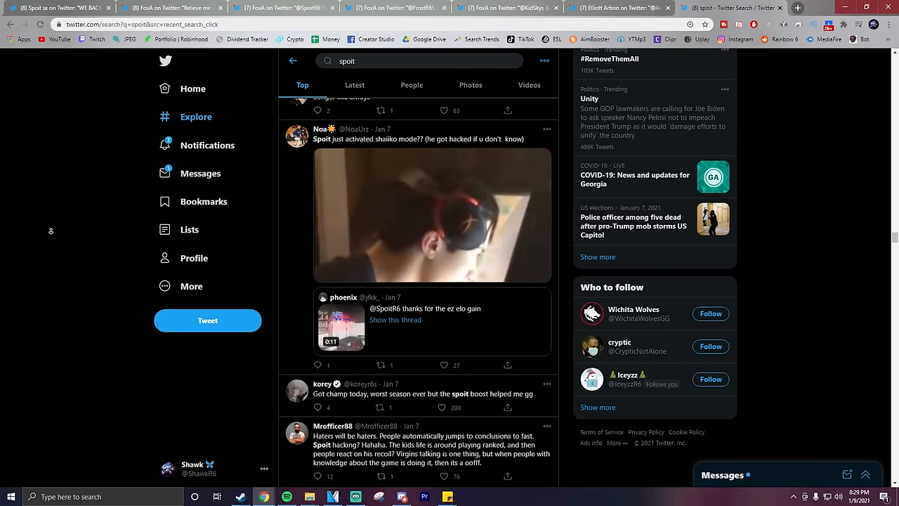
pyautogui.scroll(-3)
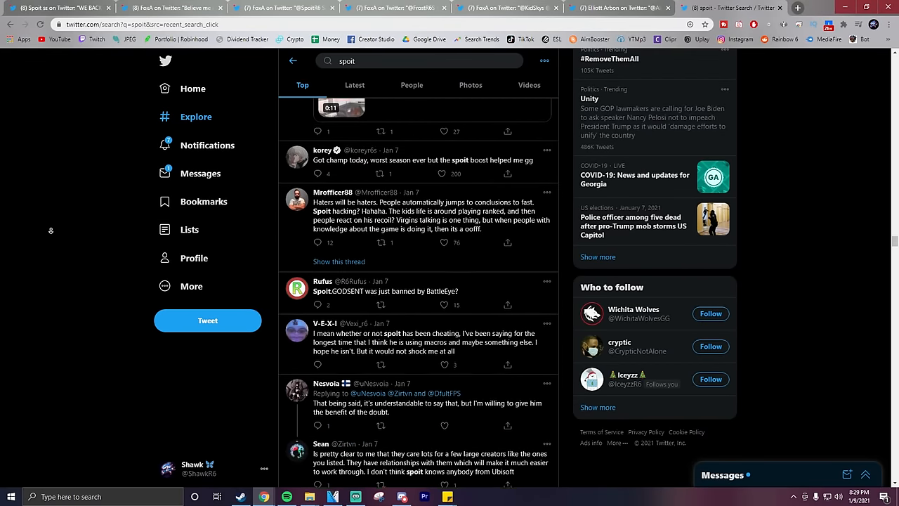
pyautogui.scroll(-3)
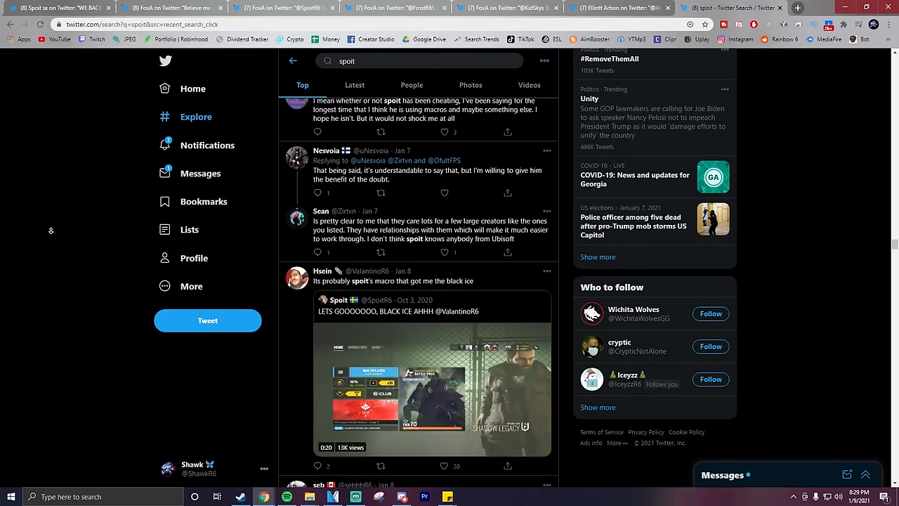
pyautogui.scroll(-3)
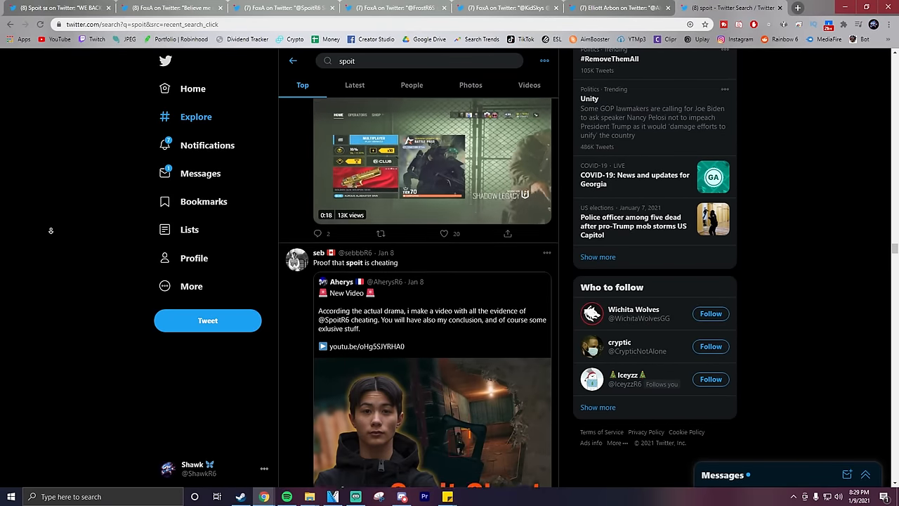
pyautogui.scroll(-3)
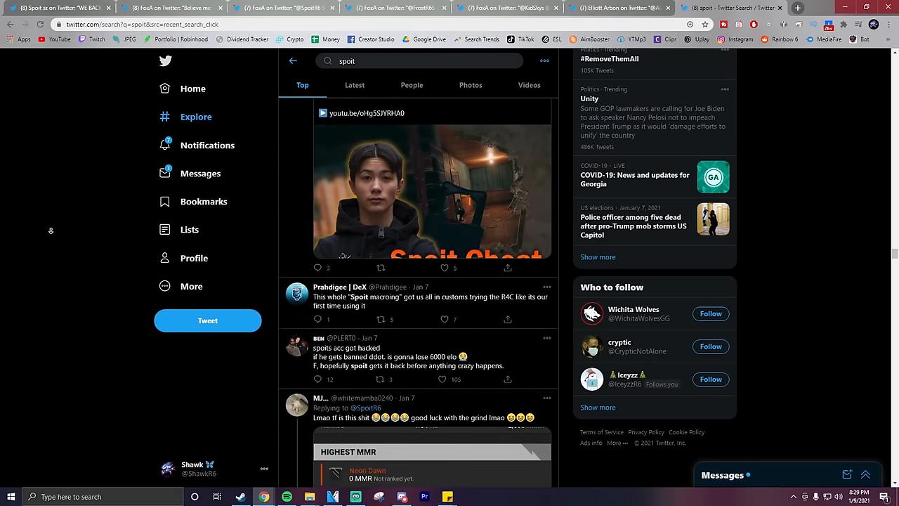
pyautogui.scroll(-3)
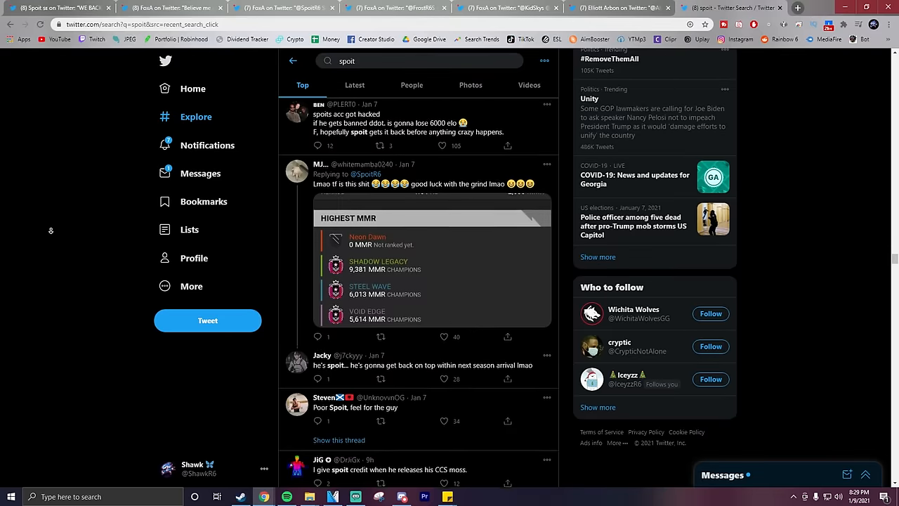
pyautogui.scroll(-3)
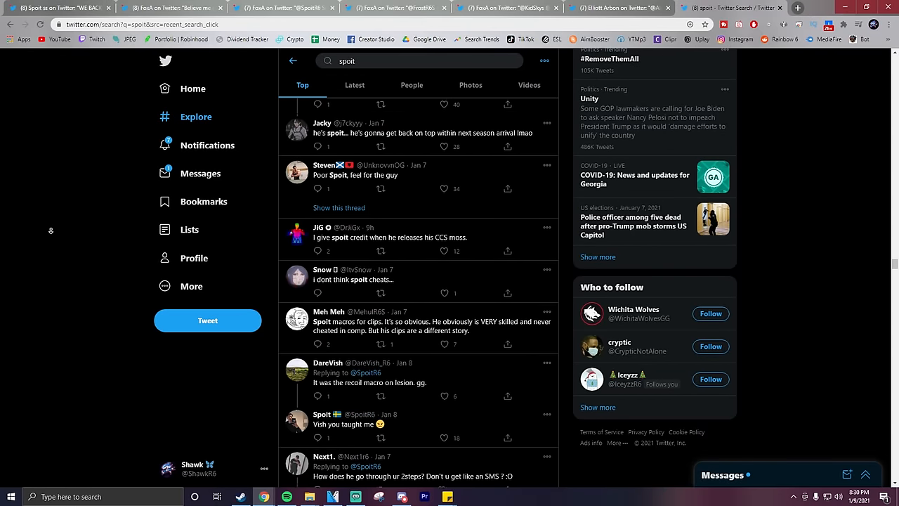
pyautogui.scroll(-3)
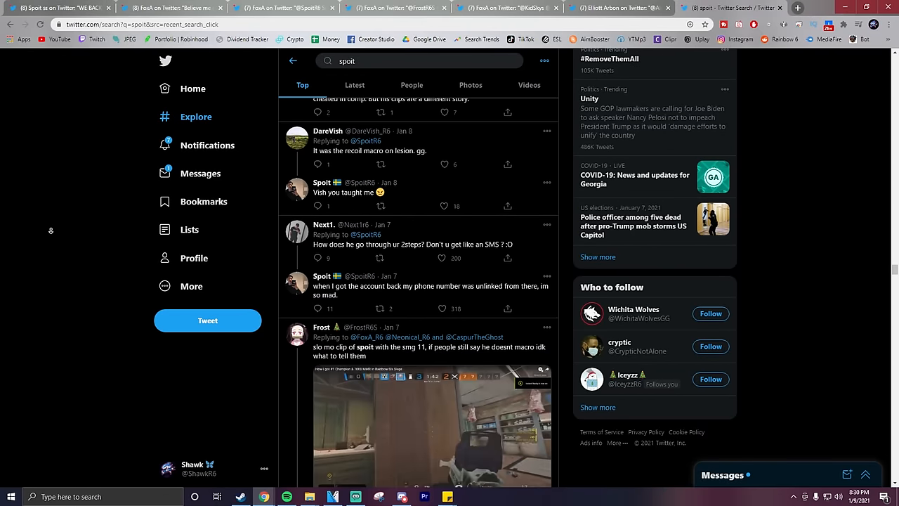
pyautogui.scroll(-3)
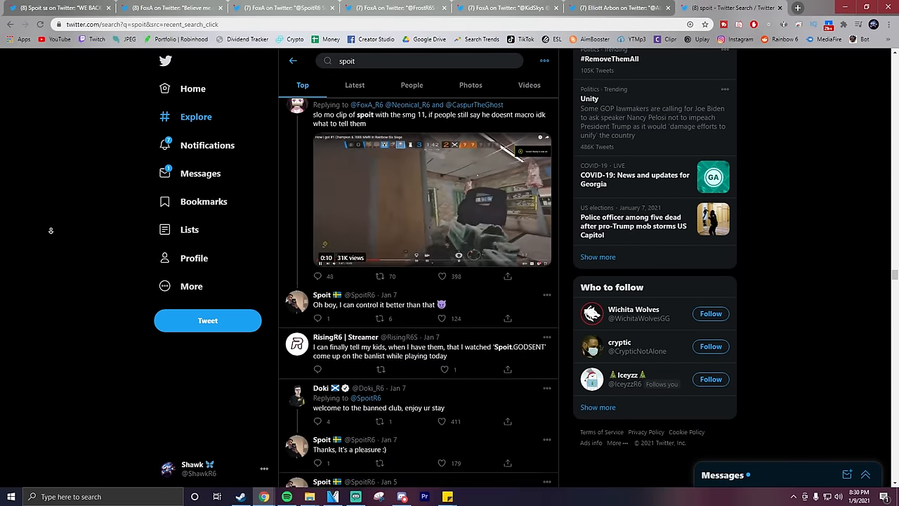
pyautogui.scroll(-3)
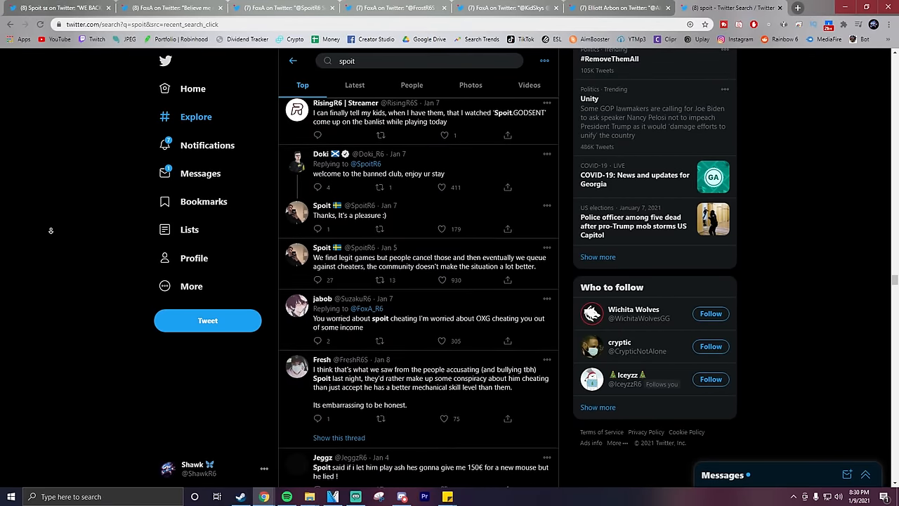
pyautogui.scroll(-3)
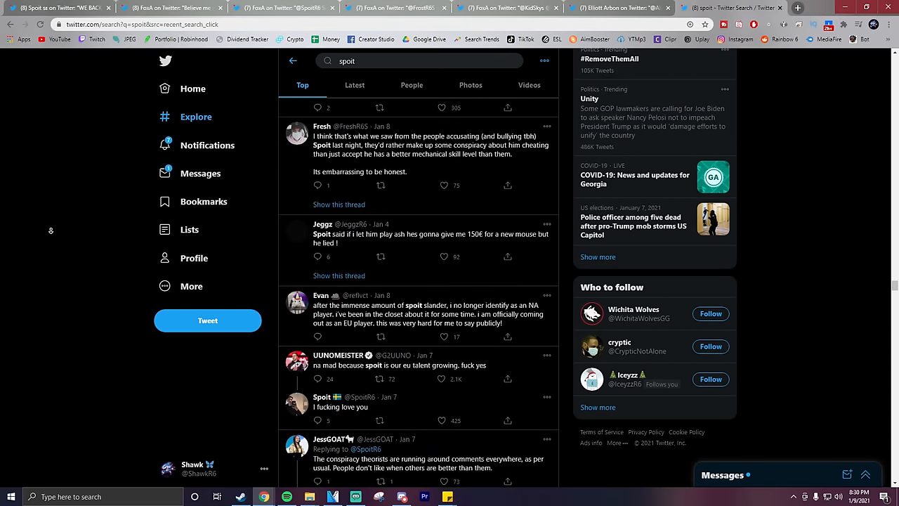